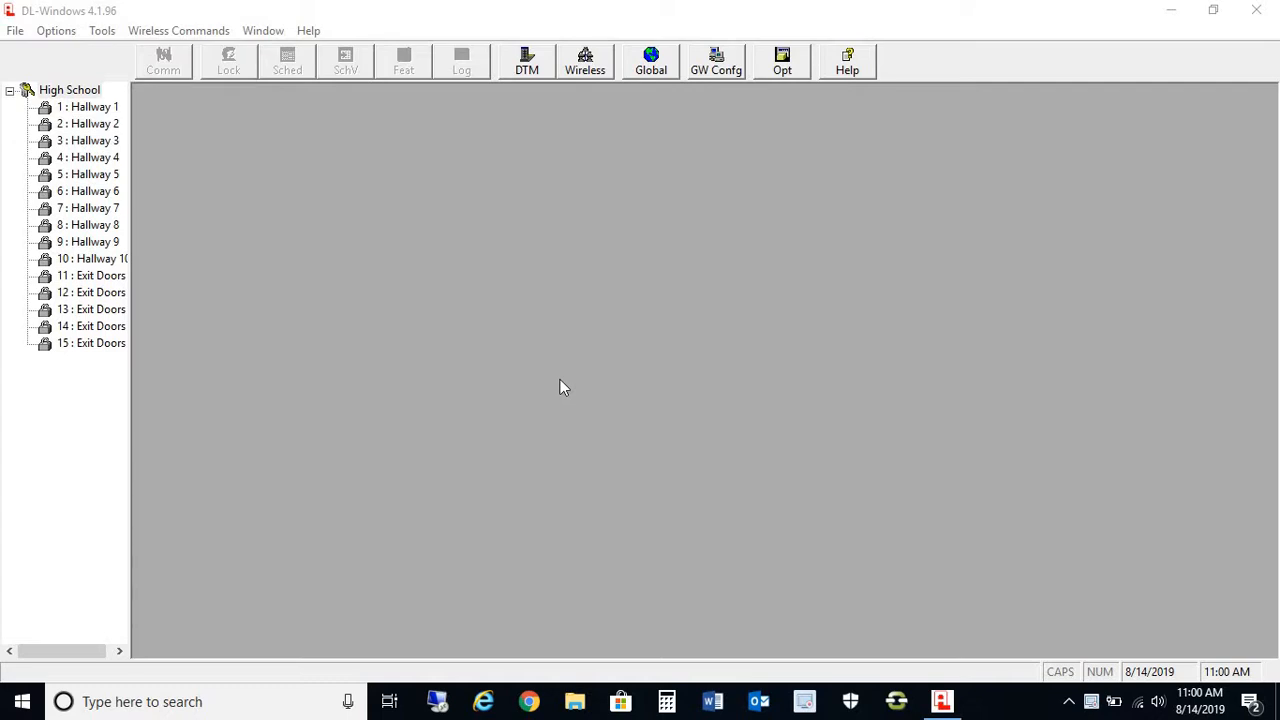
{"action": "mouse_move", "coordinate": [428, 298]}
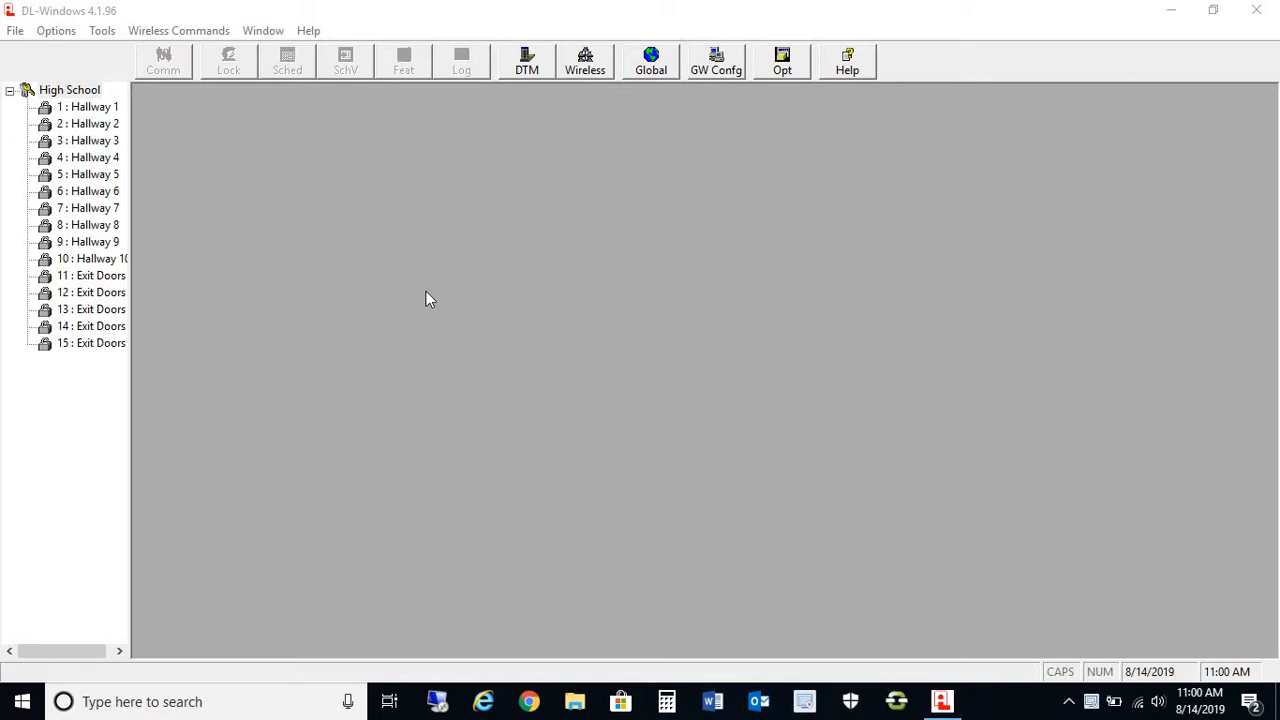
{"action": "mouse_move", "coordinate": [146, 226]}
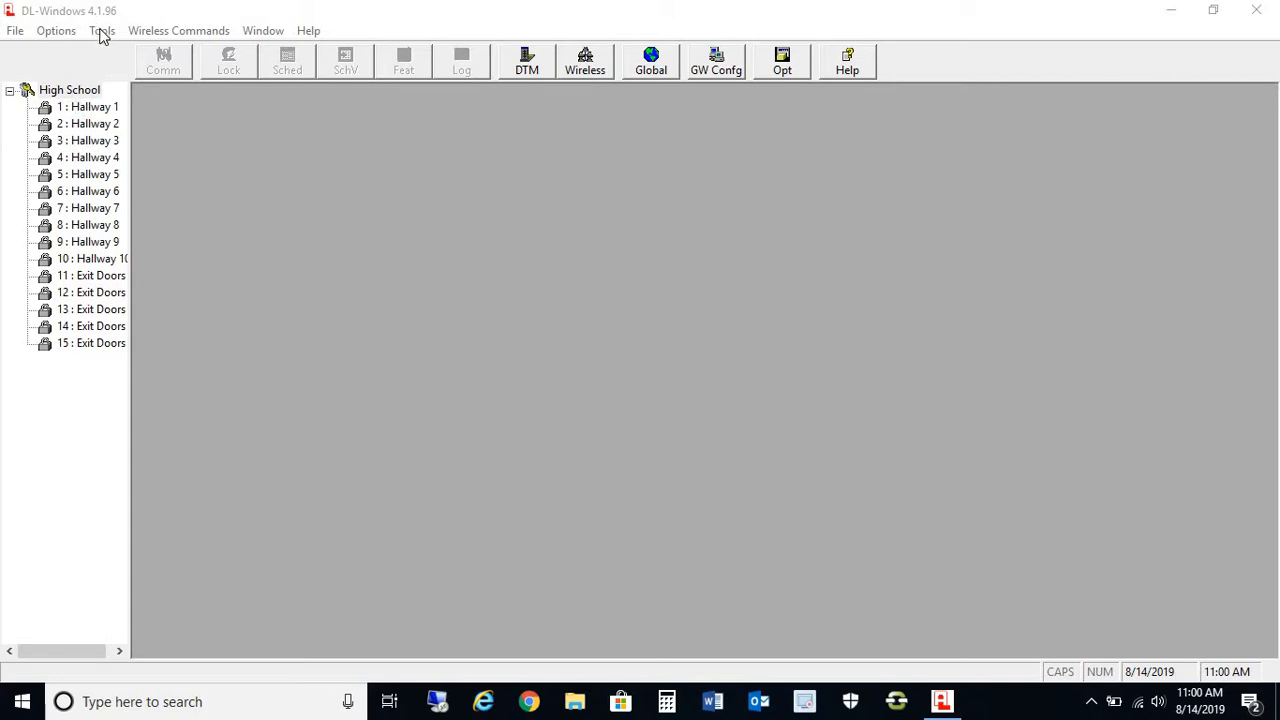
Back up the accounts to the Desktop via Tools > Backup Accounts, then exit DL-Windows 4.1.96
{"action": "left_click", "coordinate": [100, 30]}
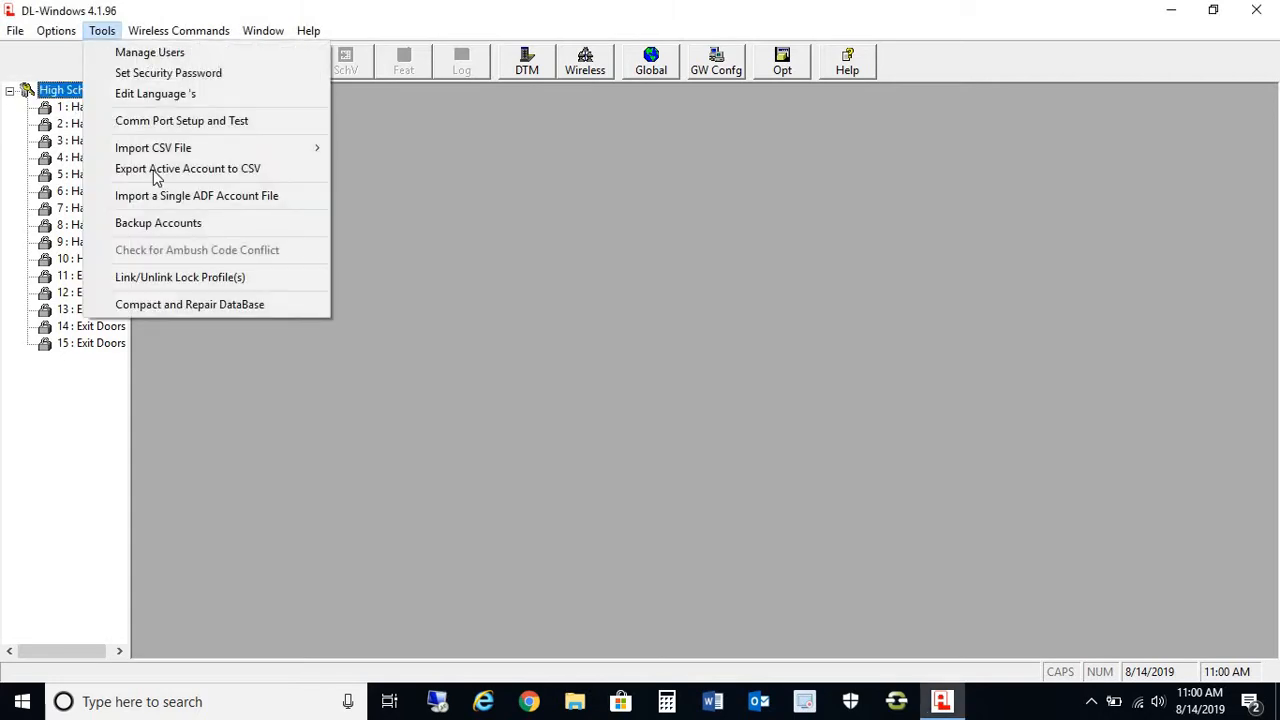
{"action": "left_click", "coordinate": [158, 222]}
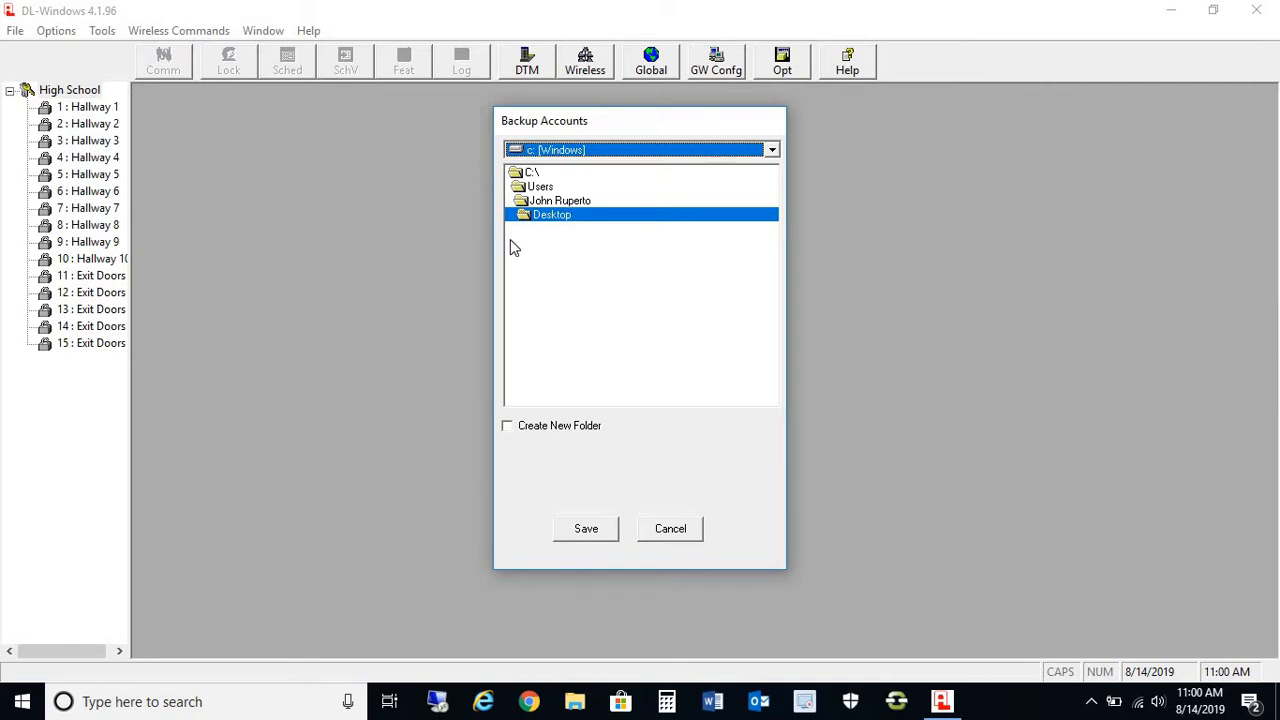
{"action": "mouse_move", "coordinate": [696, 592]}
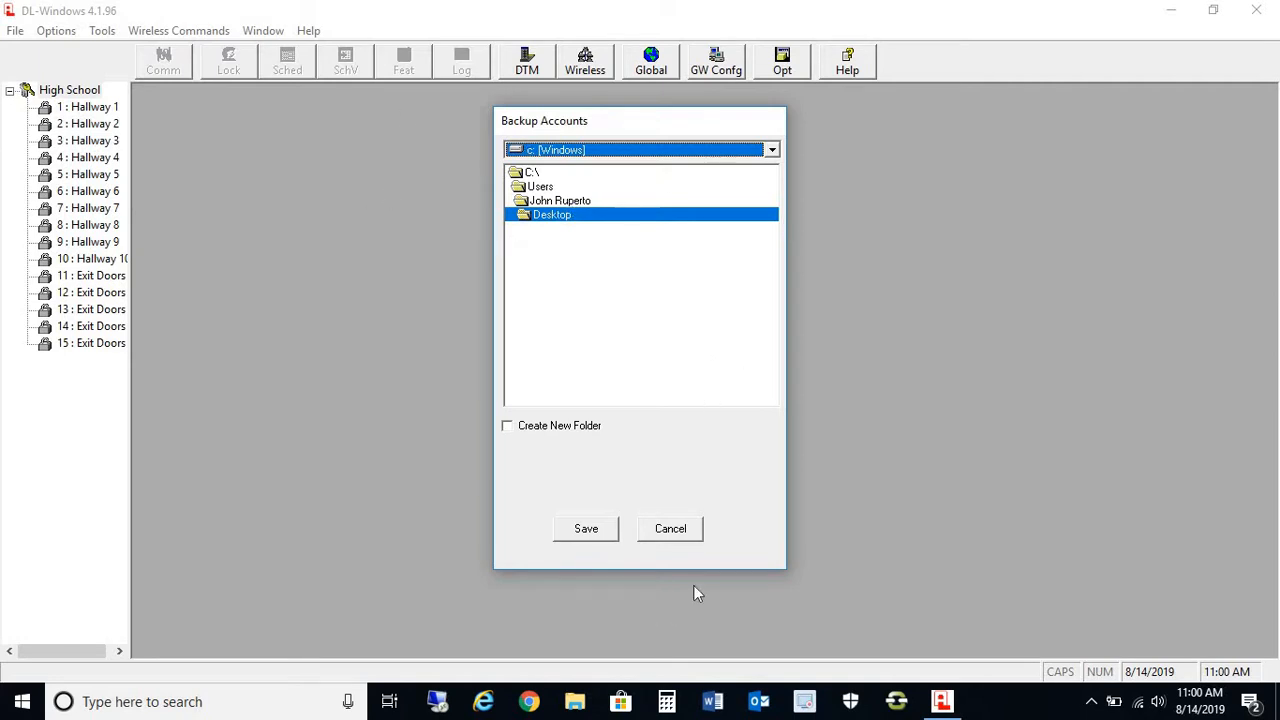
{"action": "left_click", "coordinate": [668, 528]}
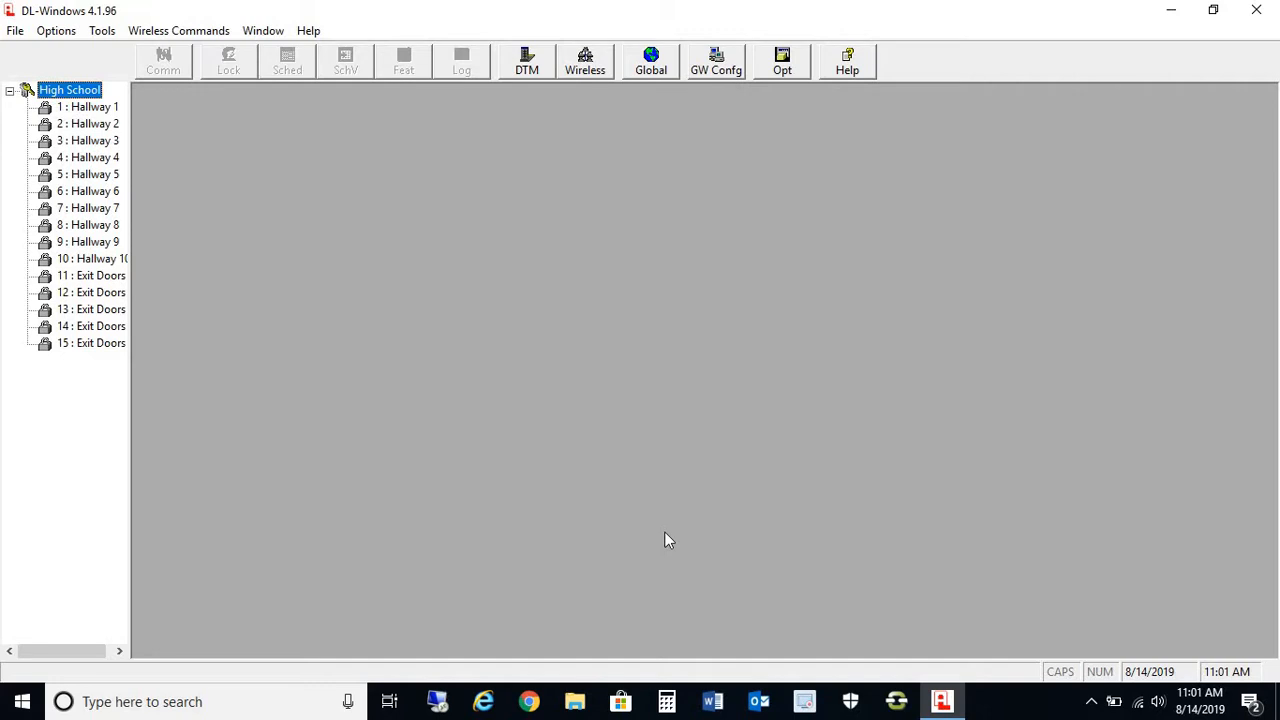
{"action": "mouse_move", "coordinate": [424, 448]}
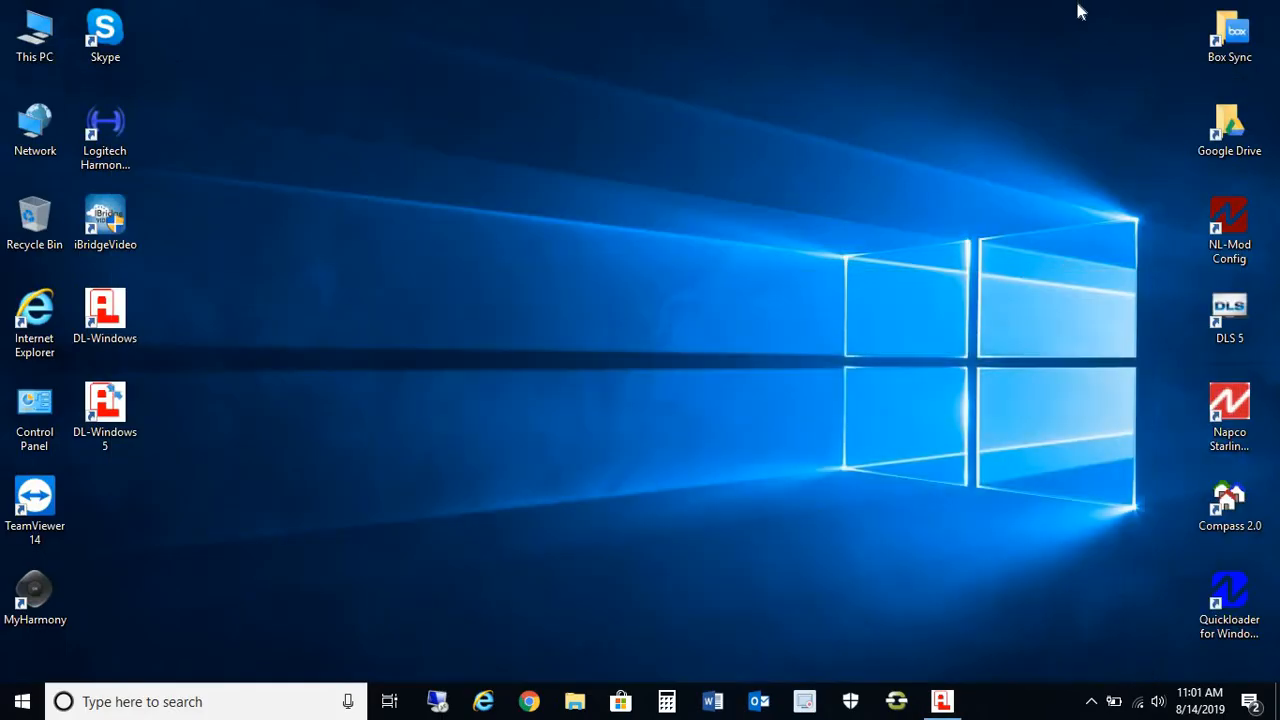
Navigate from This PC to the C:\DL-Windows program folder
{"action": "left_click", "coordinate": [22, 700]}
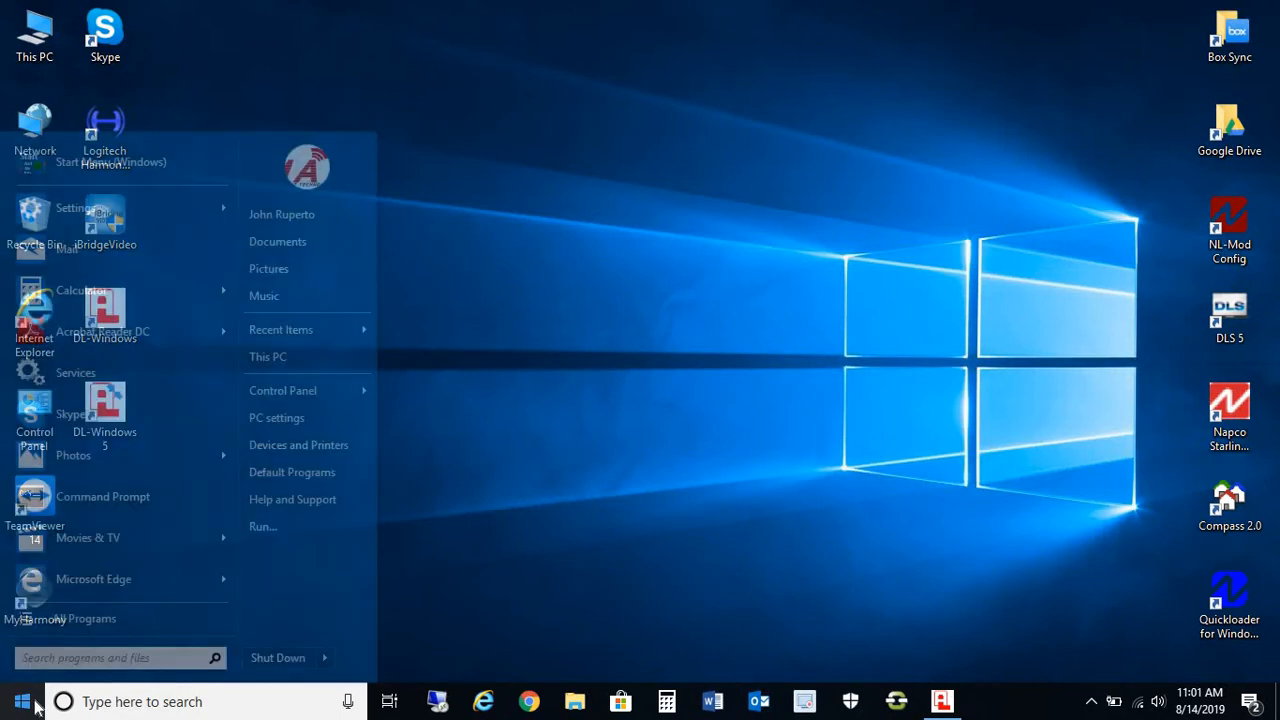
{"action": "mouse_move", "coordinate": [268, 356]}
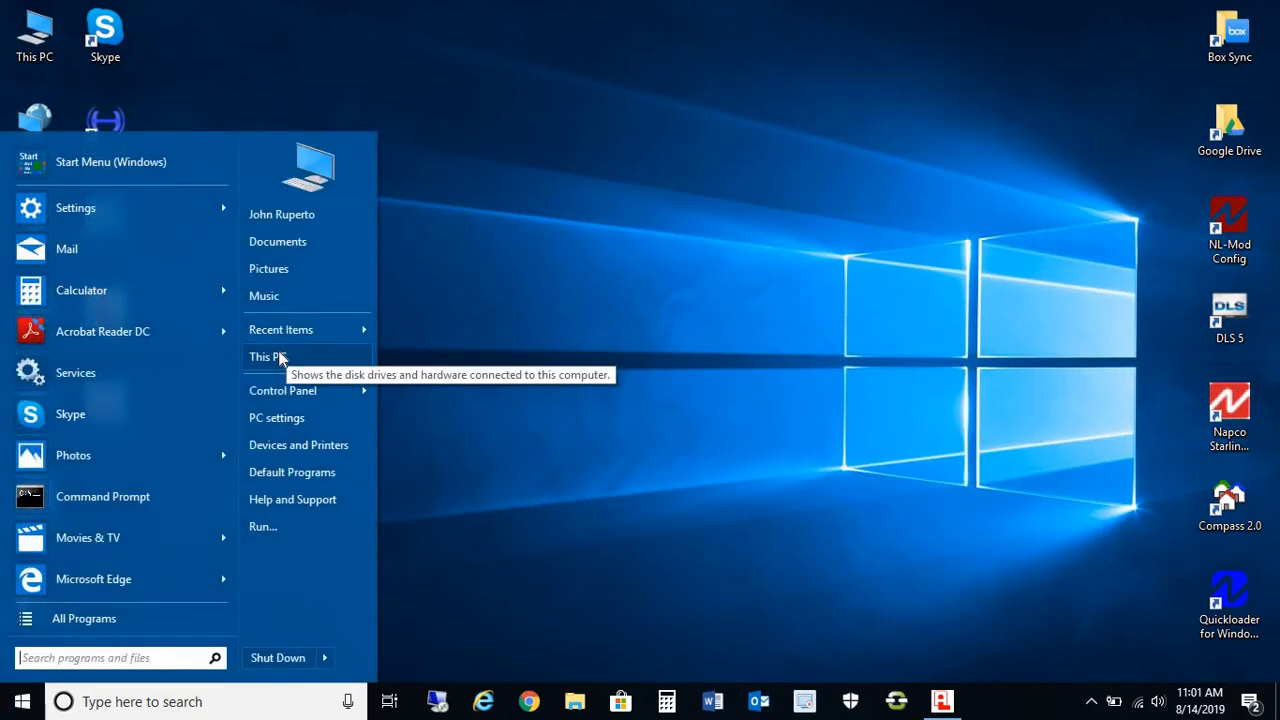
{"action": "left_click", "coordinate": [268, 356]}
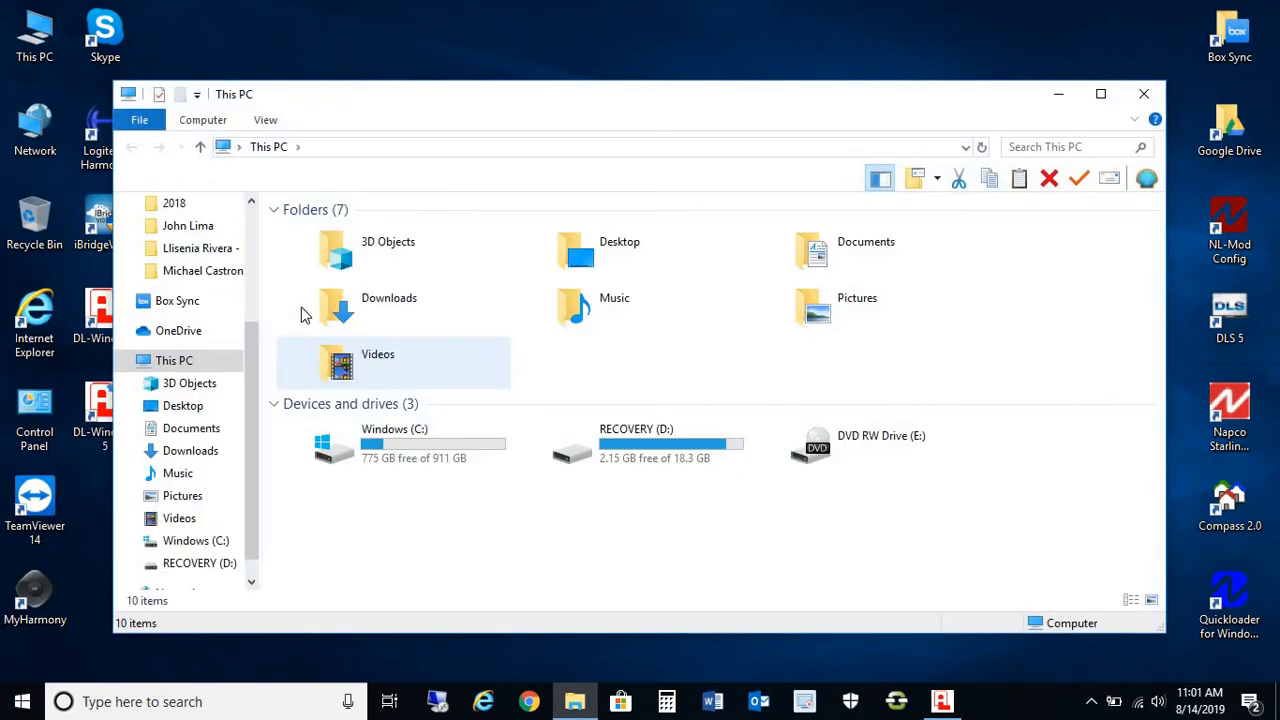
{"action": "double_click", "coordinate": [394, 444]}
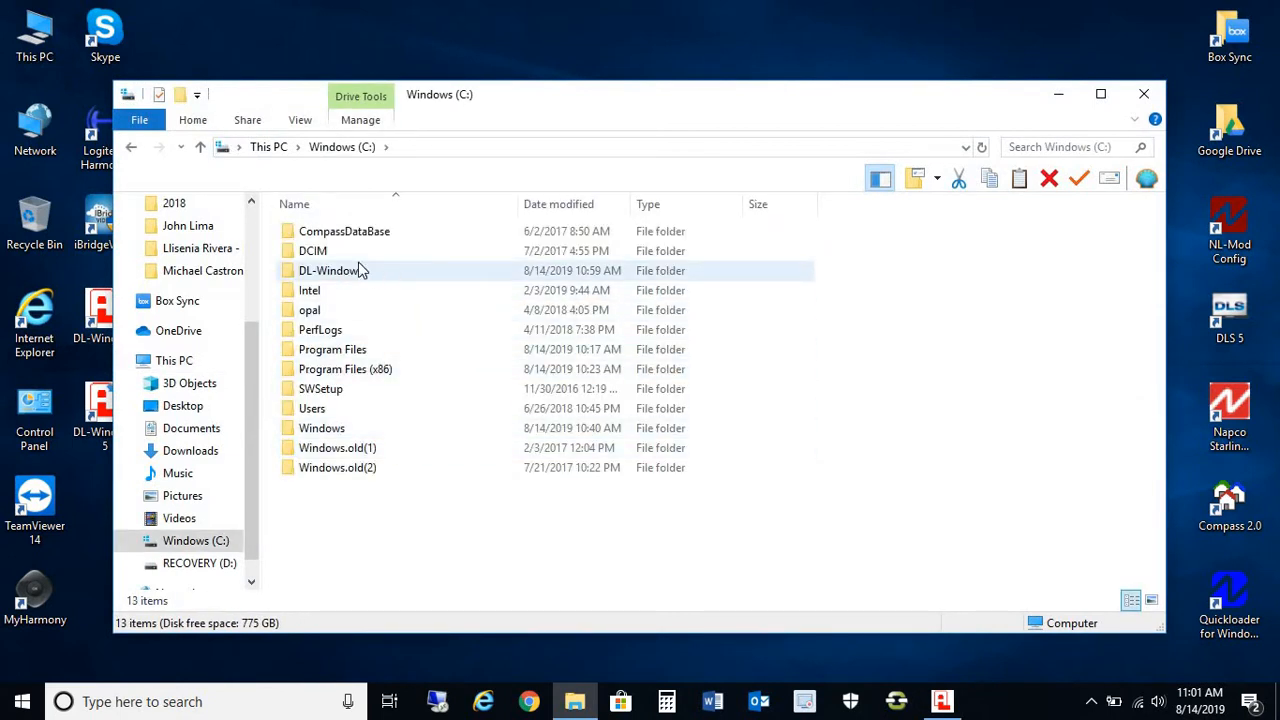
{"action": "double_click", "coordinate": [328, 270]}
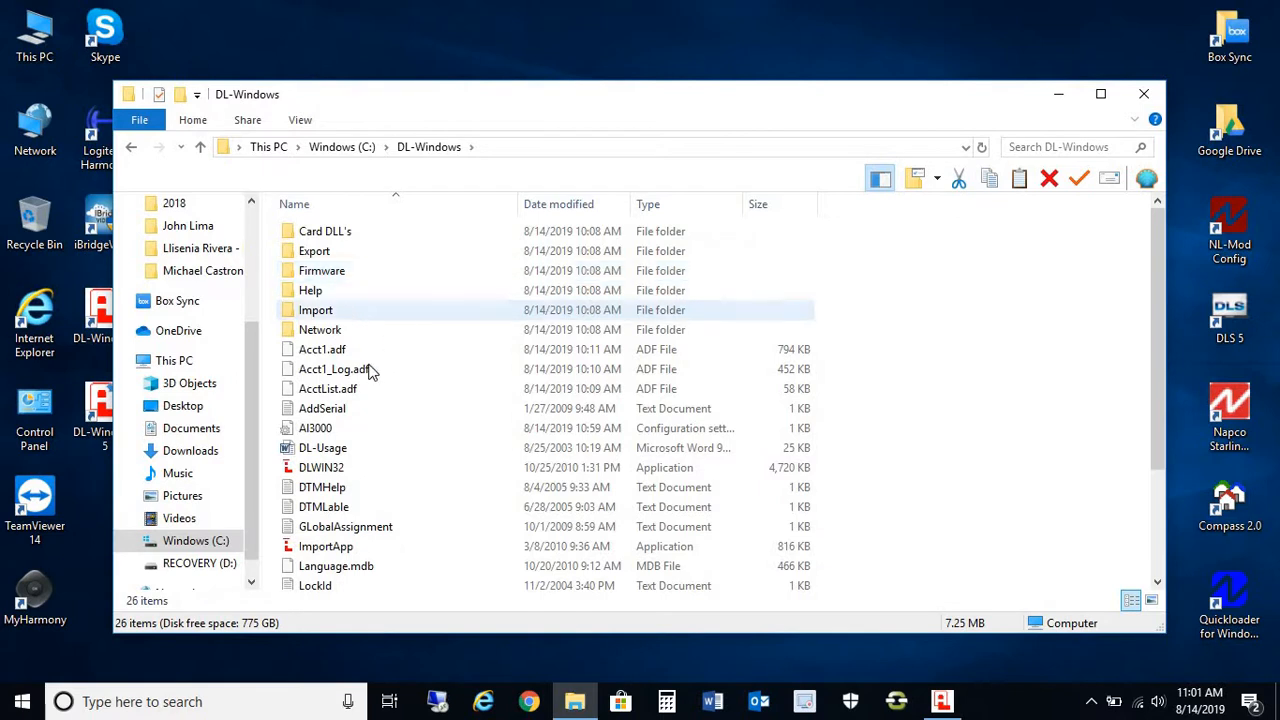
{"action": "mouse_move", "coordinate": [322, 348]}
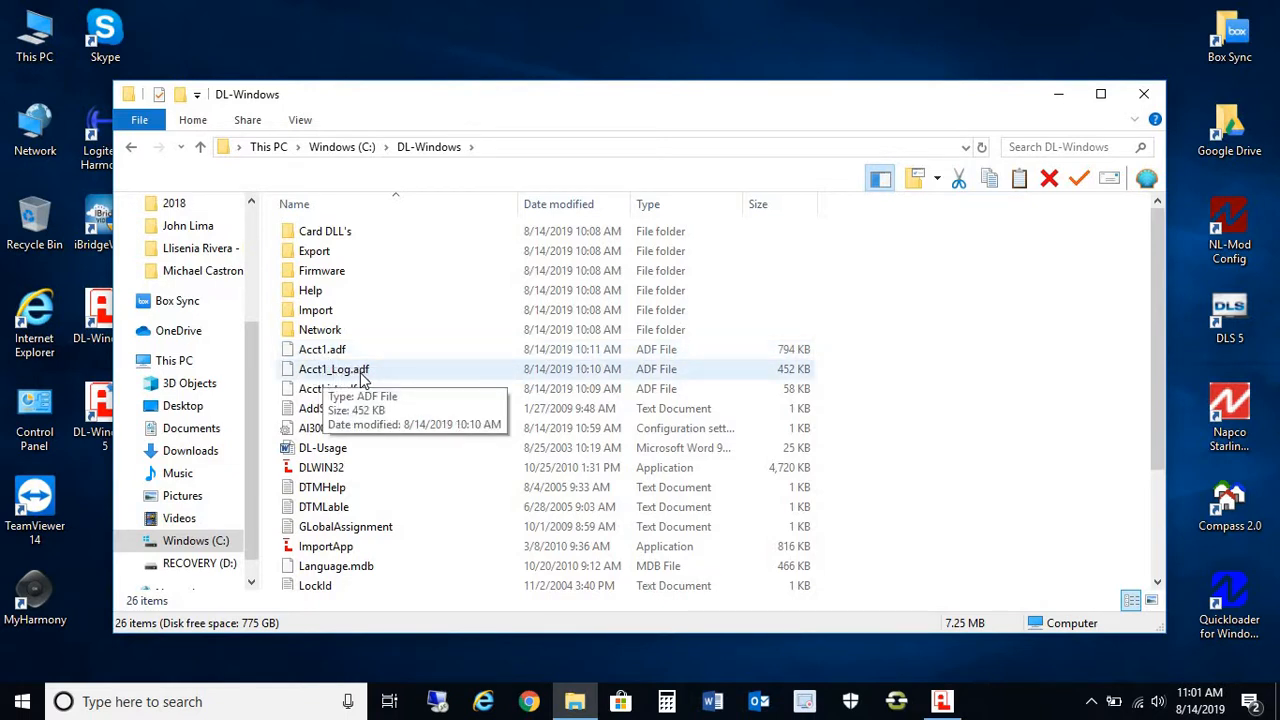
{"action": "mouse_move", "coordinate": [328, 388]}
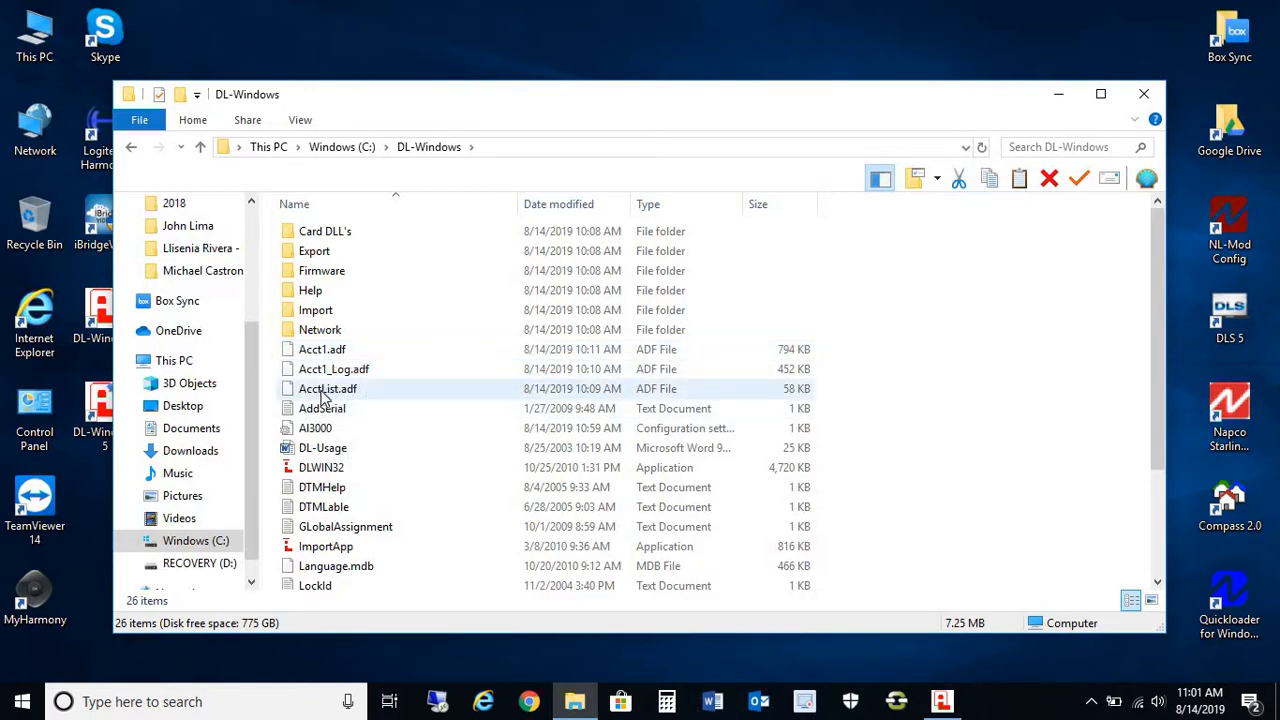
{"action": "mouse_move", "coordinate": [340, 396]}
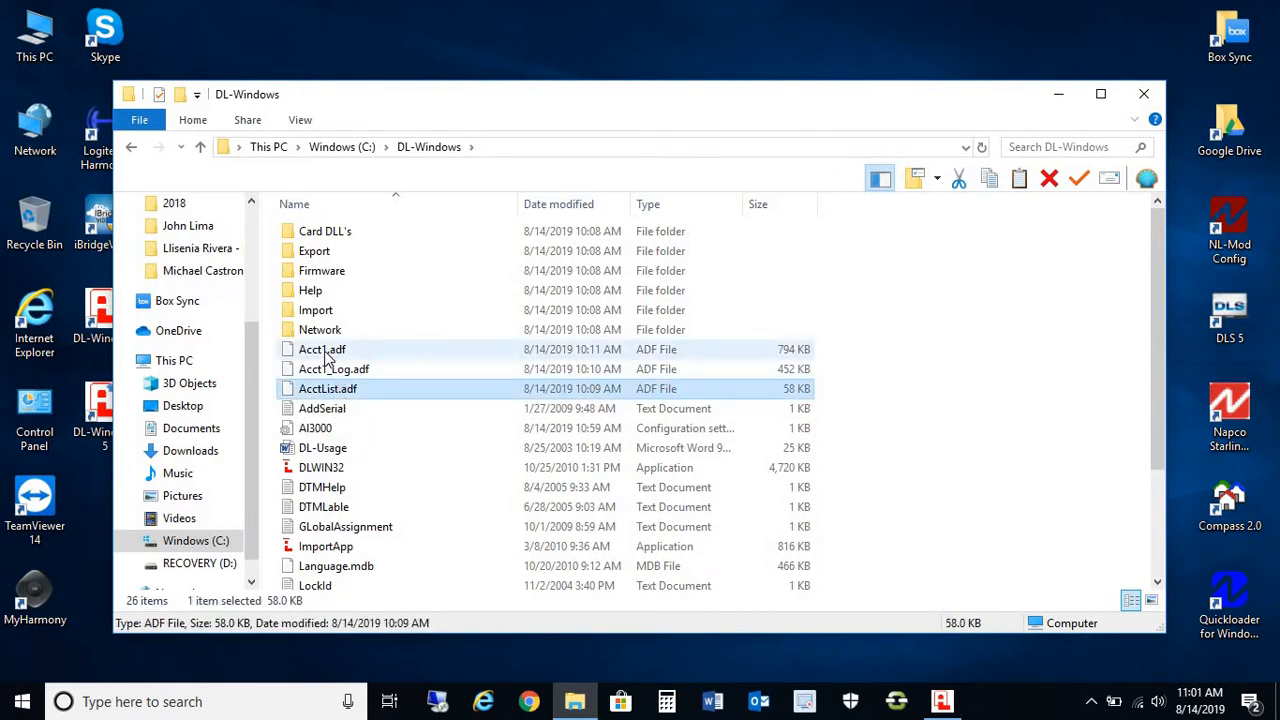
{"action": "mouse_move", "coordinate": [322, 348]}
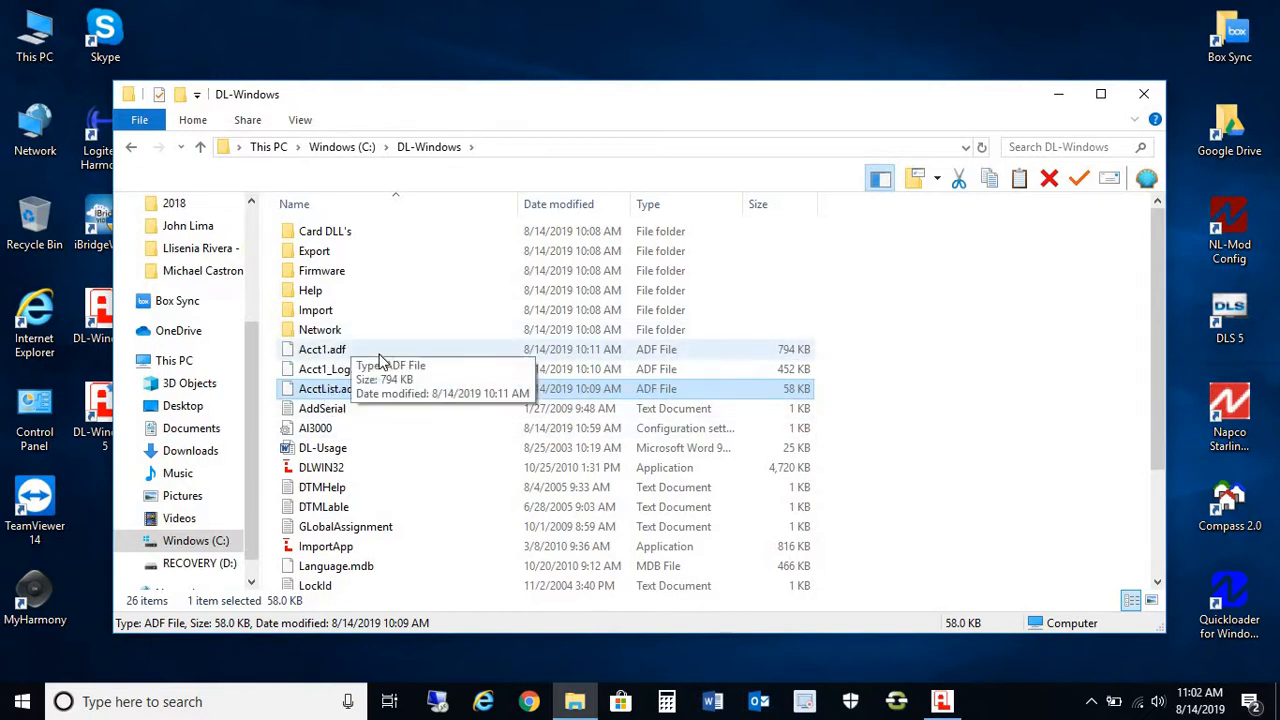
Select Acct1.adf, Acct1_Log.adf and AcctList.adf and bring up their file actions
{"action": "left_click", "coordinate": [322, 348]}
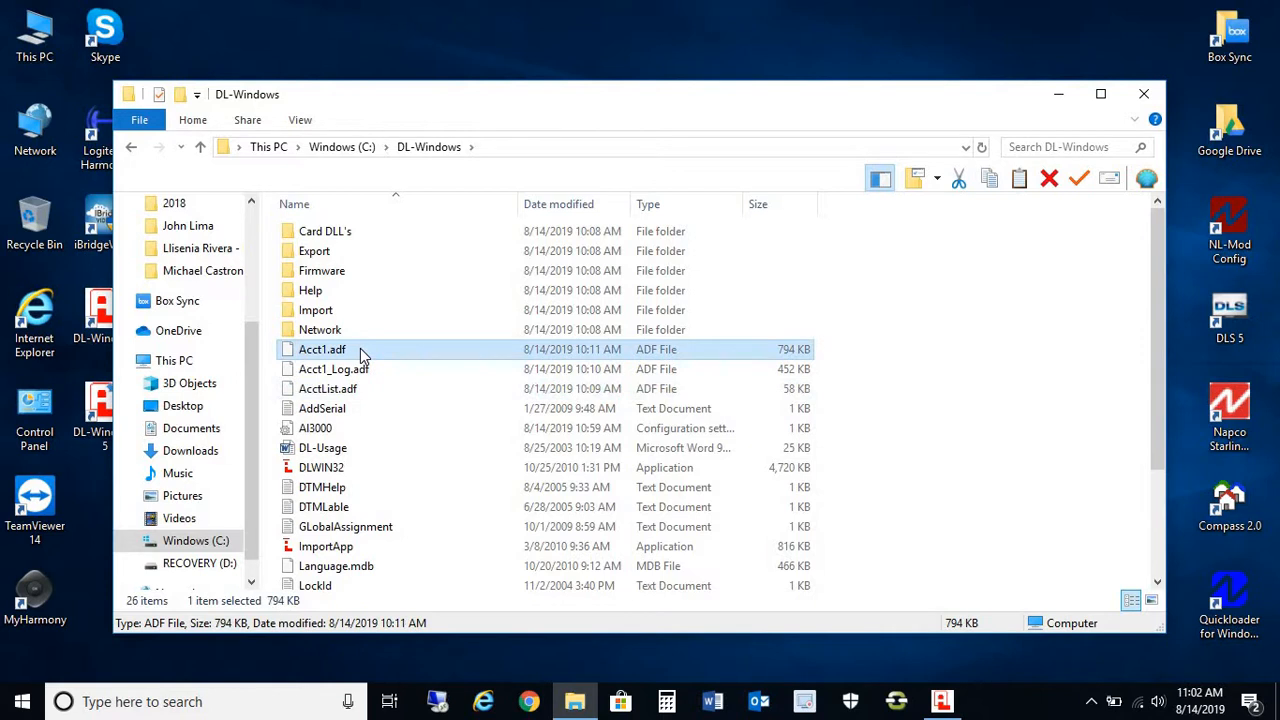
{"action": "mouse_move", "coordinate": [324, 388]}
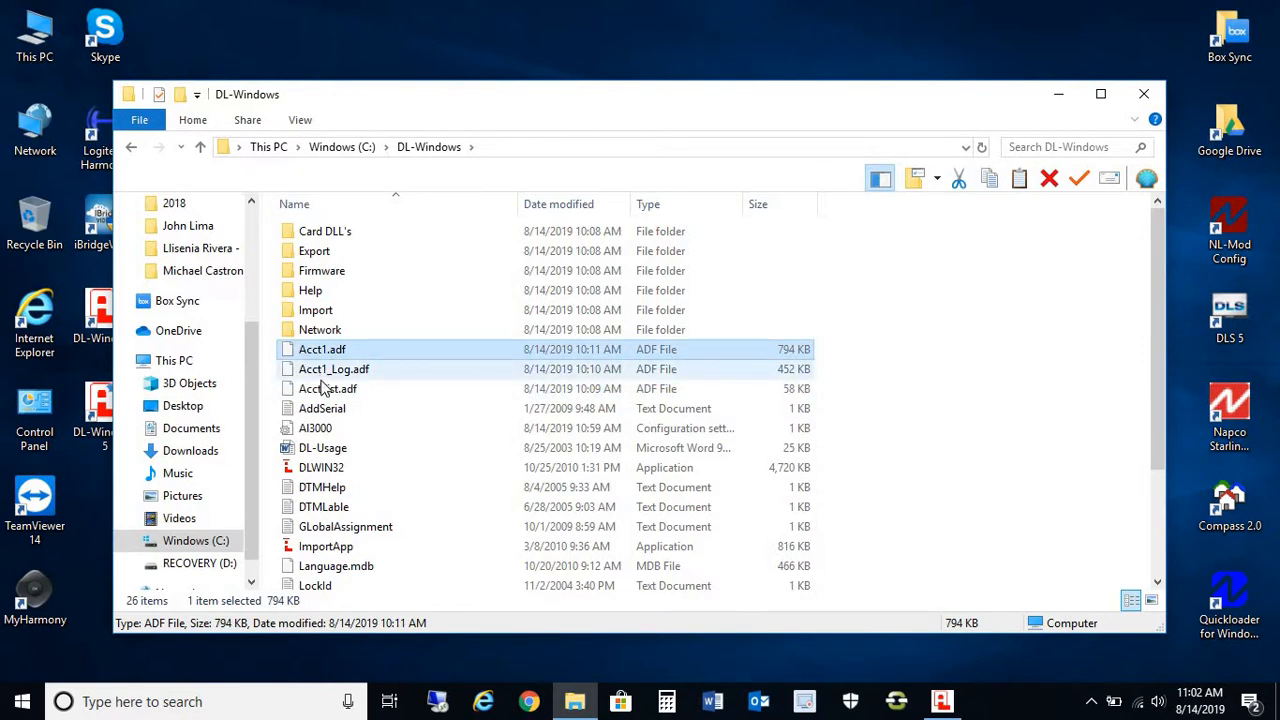
{"action": "right_click", "coordinate": [328, 388]}
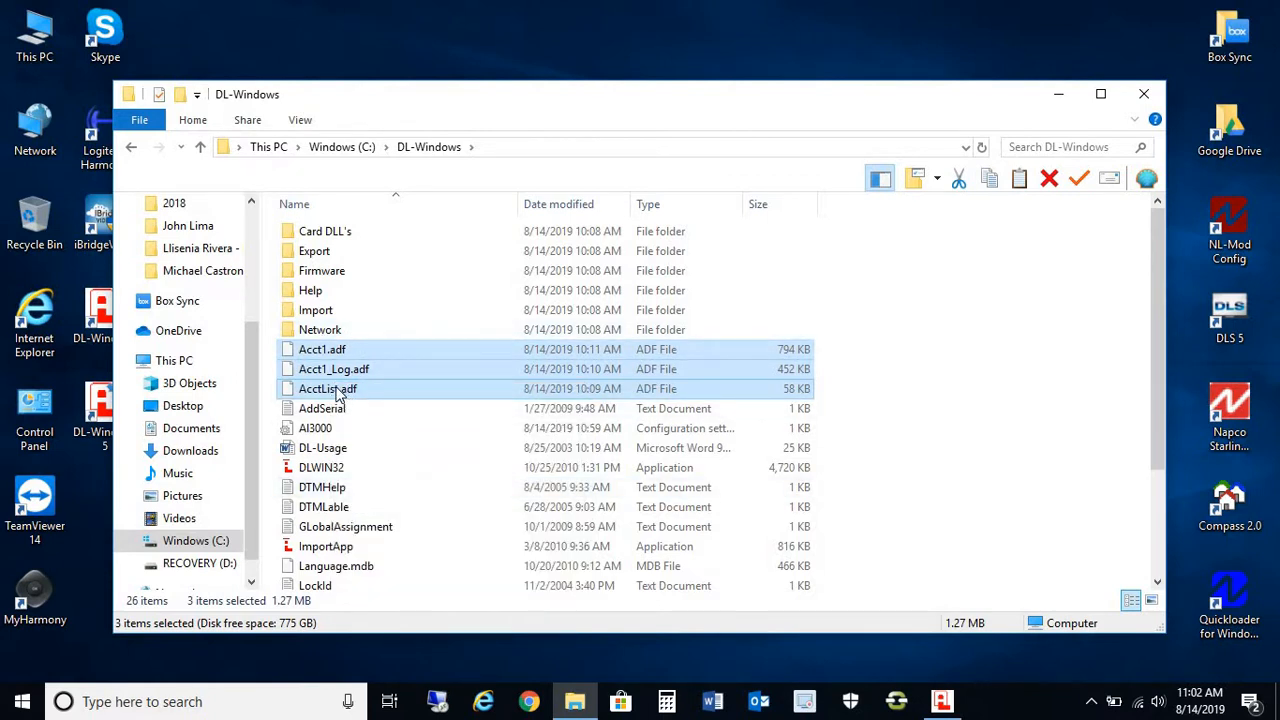
{"action": "mouse_move", "coordinate": [328, 388]}
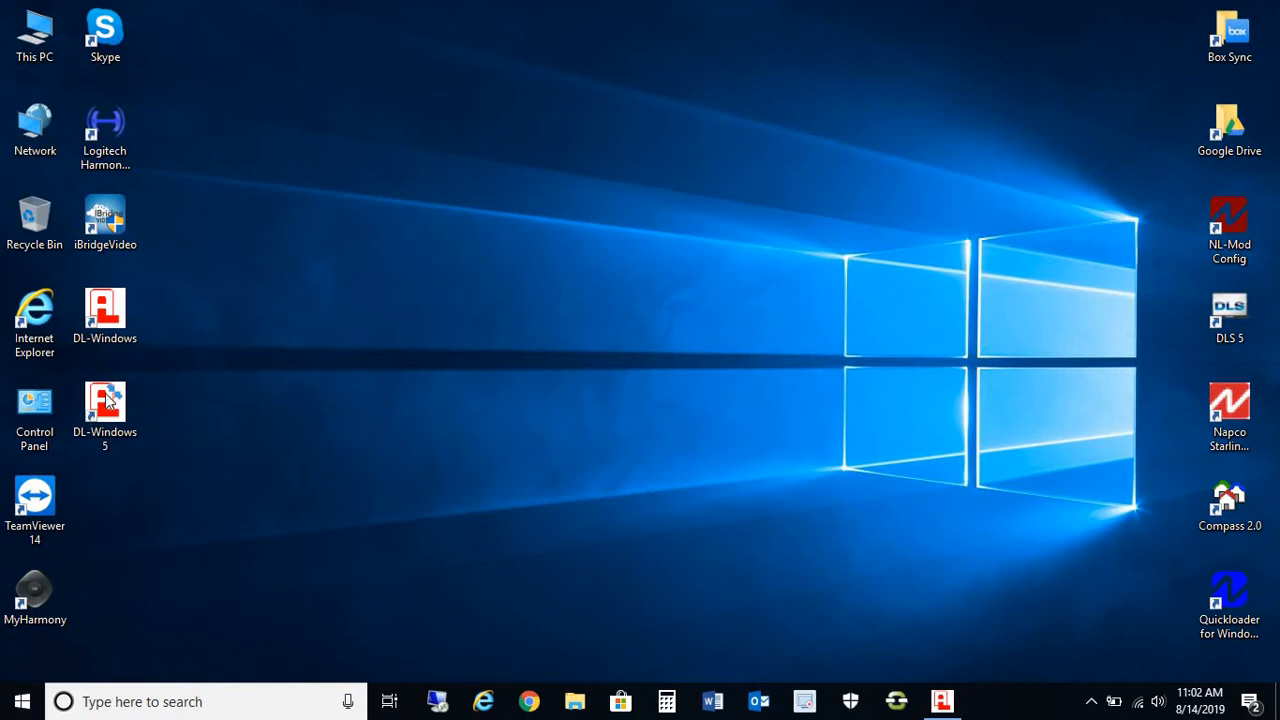
{"action": "left_click_drag", "start_coordinate": [104, 404], "coordinate": [526, 316]}
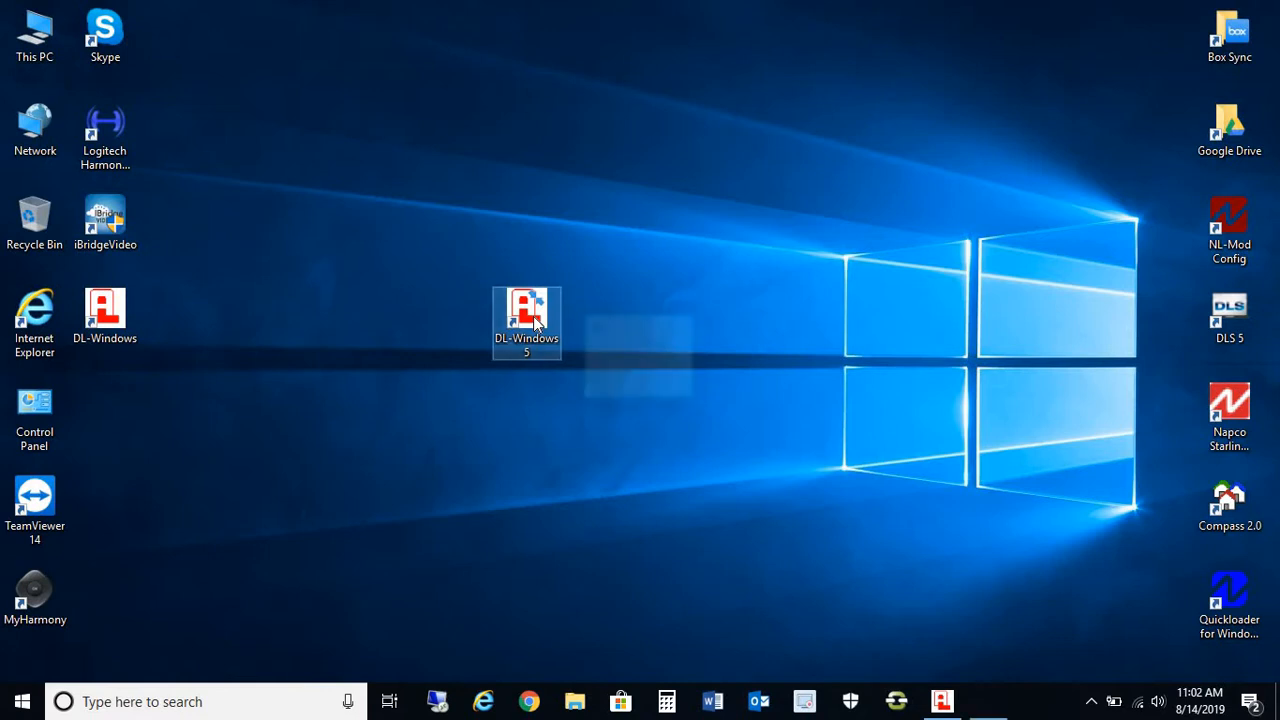
{"action": "double_click", "coordinate": [528, 314]}
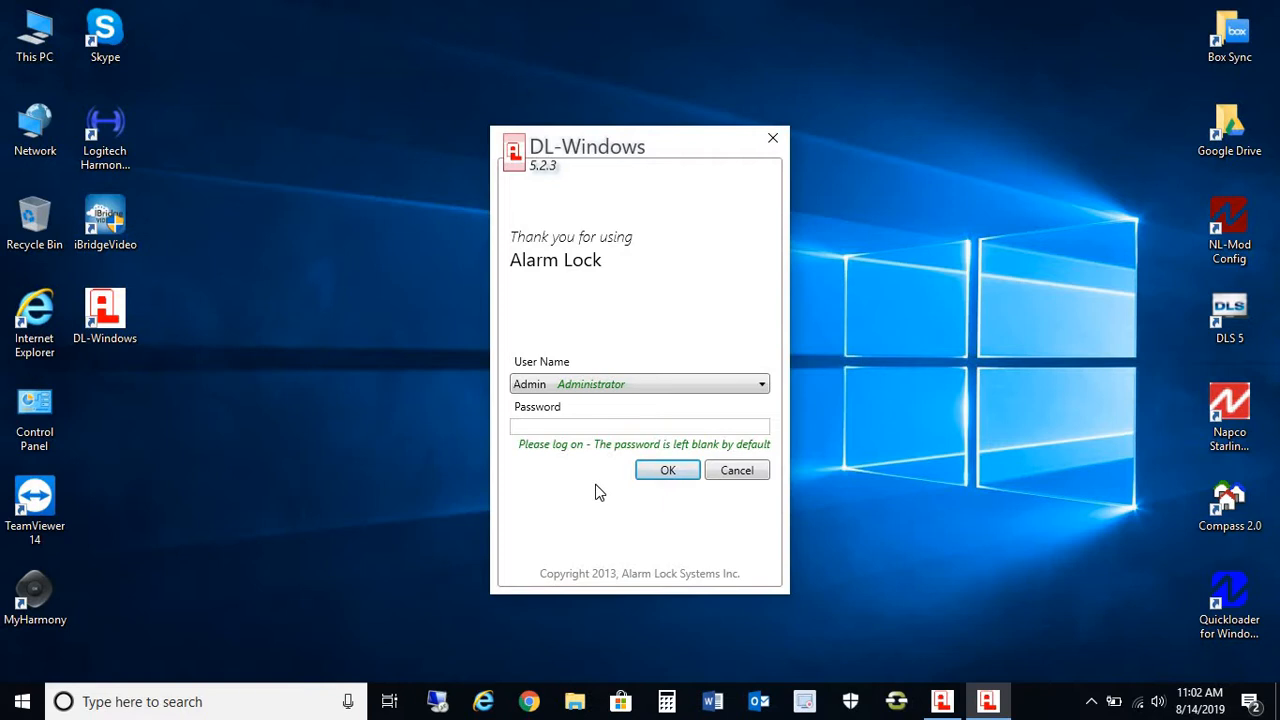
{"action": "left_click", "coordinate": [736, 470]}
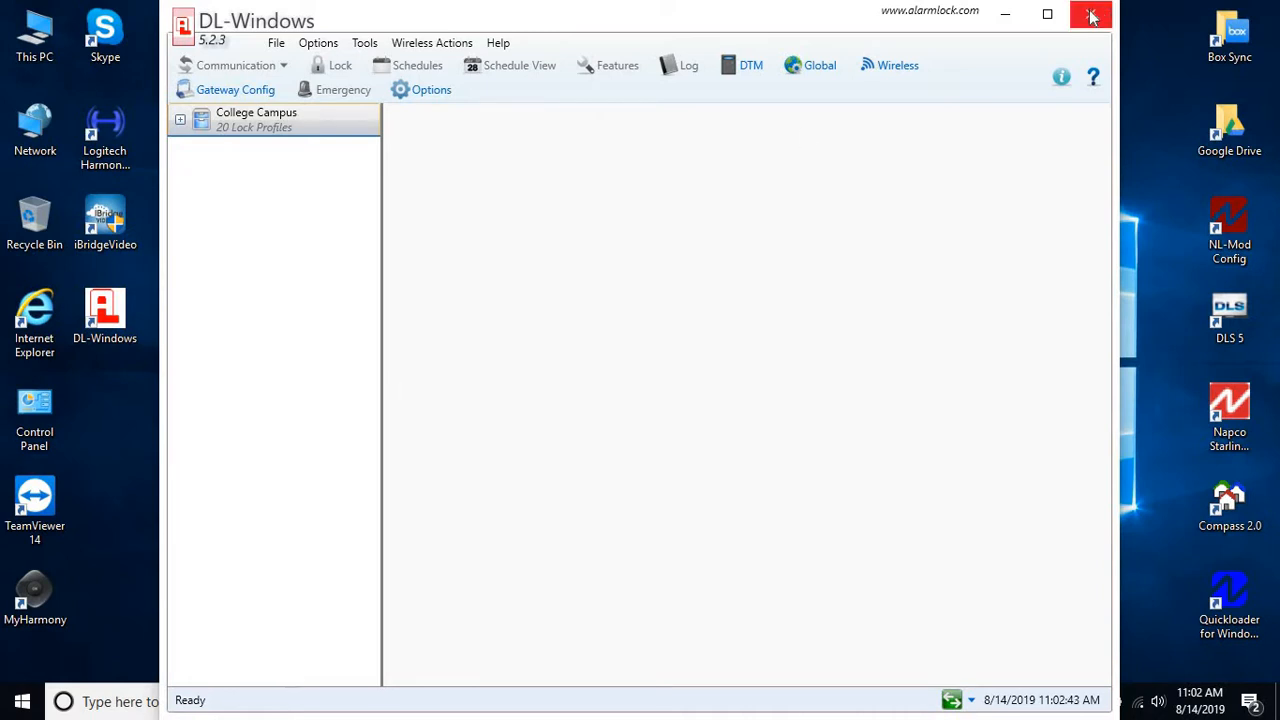
{"action": "left_click", "coordinate": [1092, 16]}
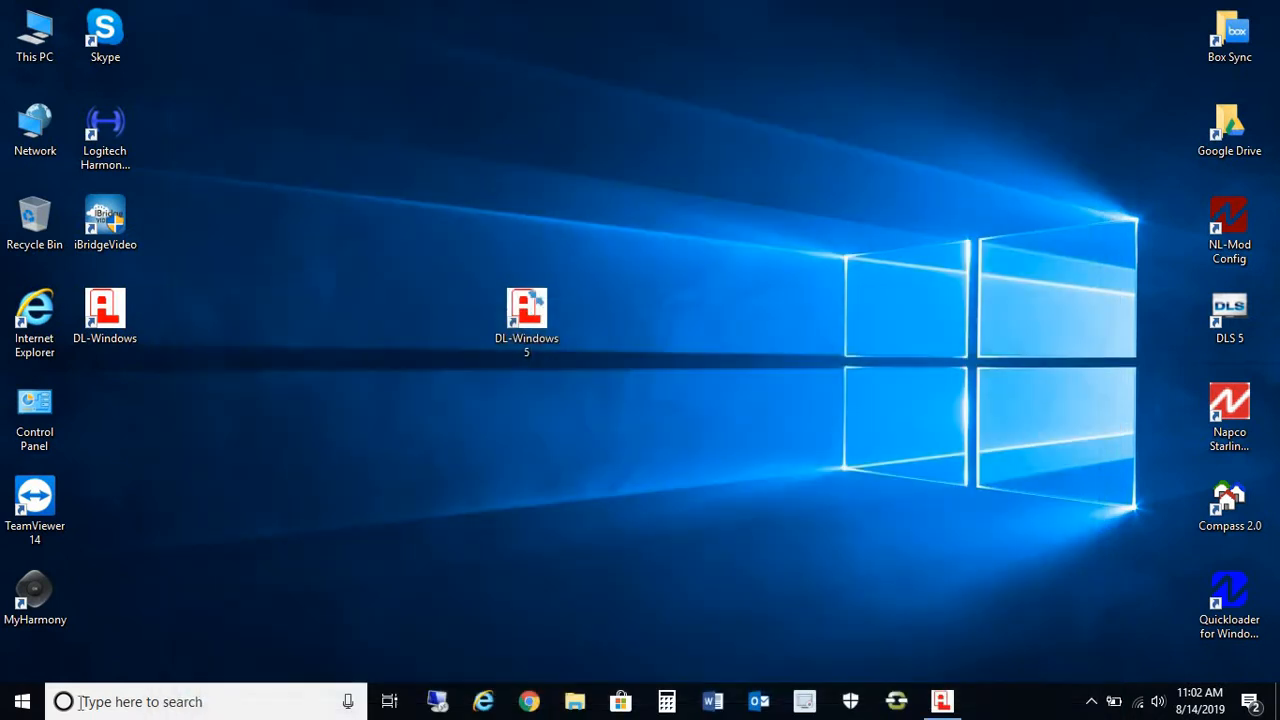
Expand the DL-Windows 5 group in All Programs to reach the Upgrade Utility
{"action": "left_click", "coordinate": [22, 700]}
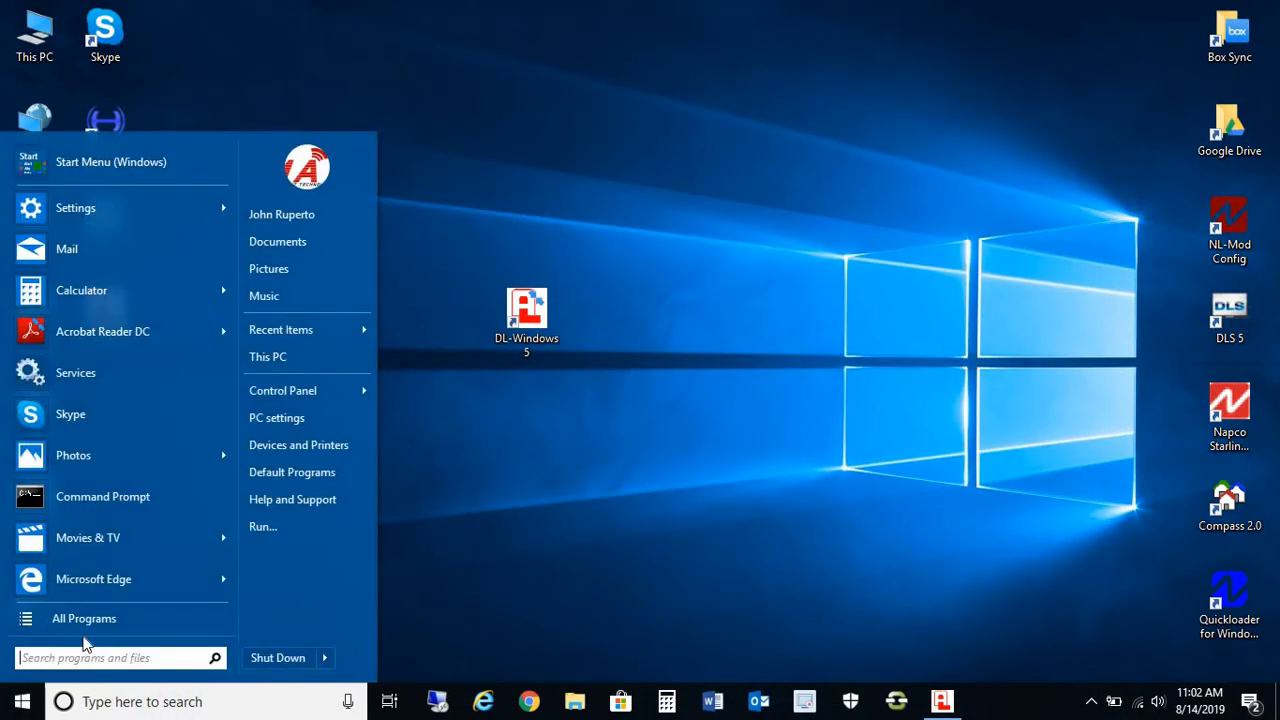
{"action": "left_click", "coordinate": [84, 618]}
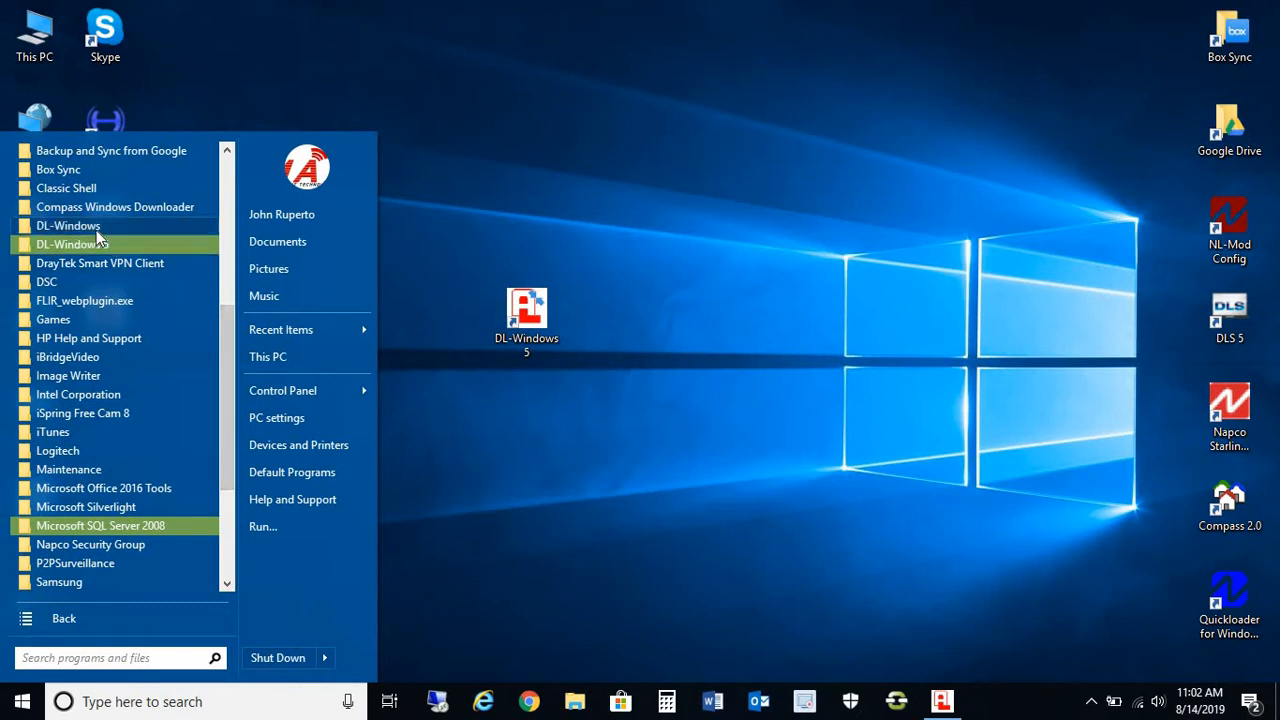
{"action": "left_click", "coordinate": [72, 244]}
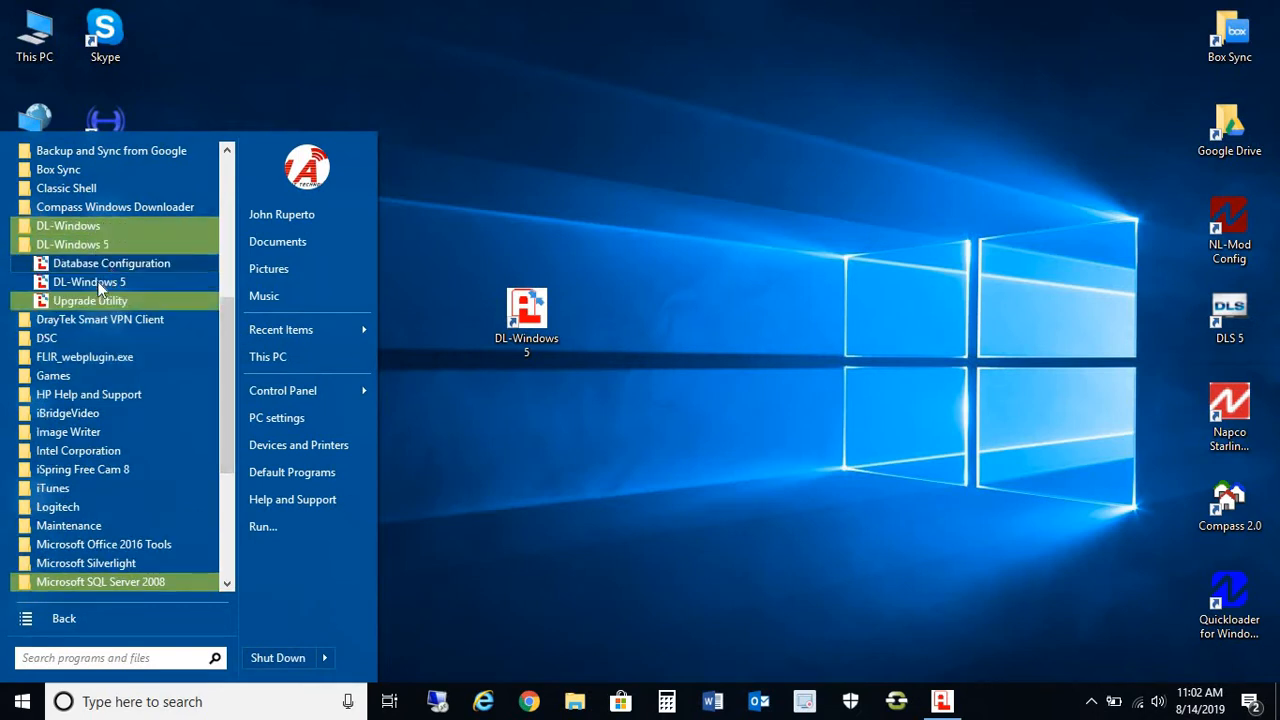
{"action": "mouse_move", "coordinate": [90, 300]}
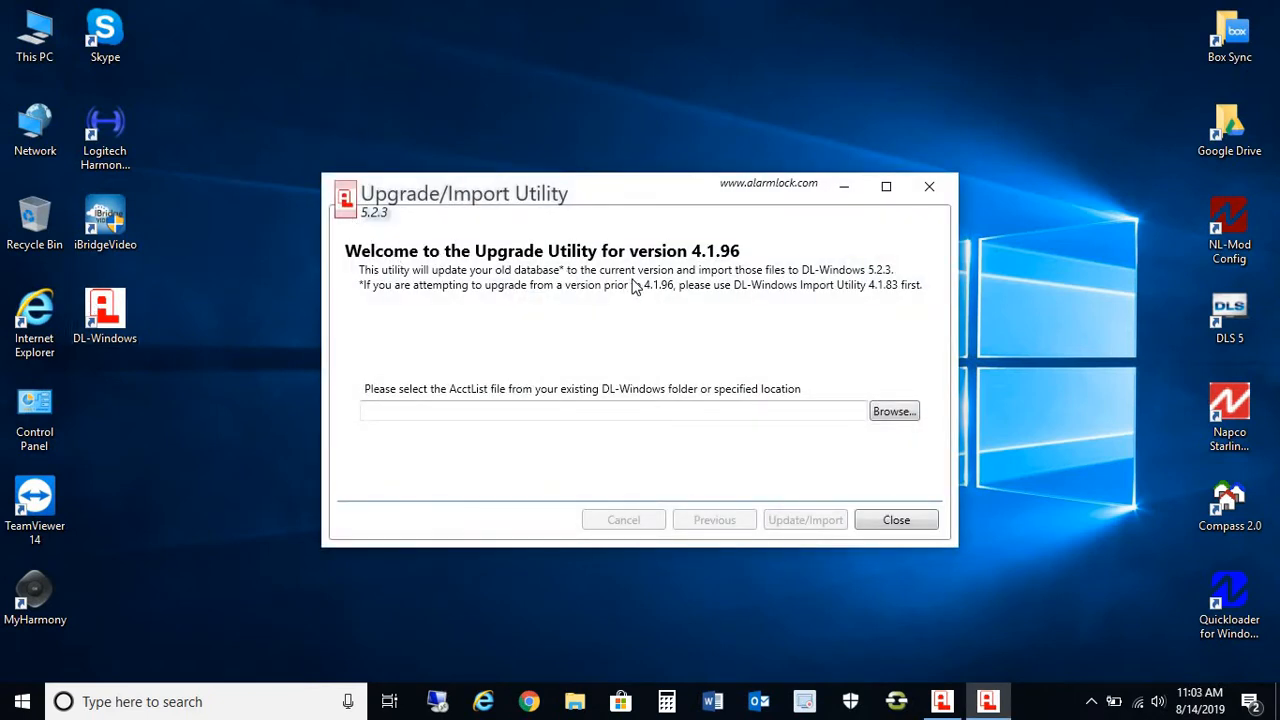
{"action": "mouse_move", "coordinate": [372, 452]}
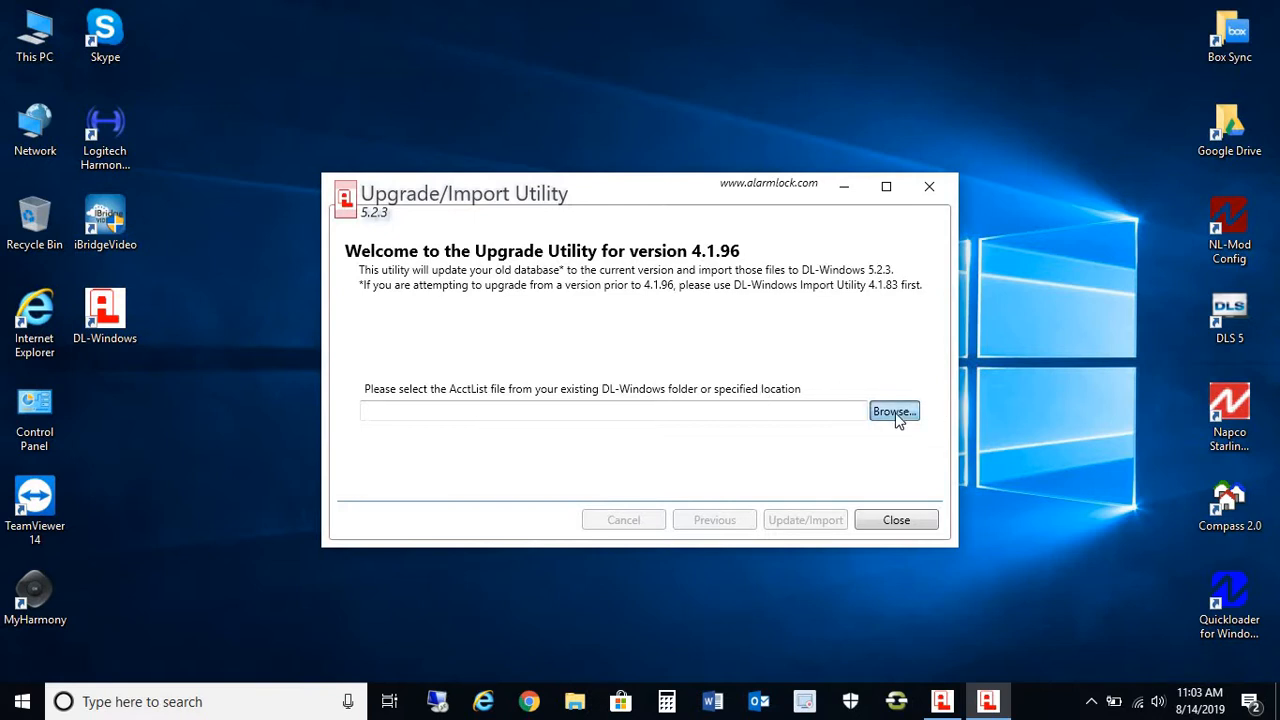
Browse to C:\DL-Windows to choose AcctList.adf as the old account database
{"action": "left_click", "coordinate": [892, 412]}
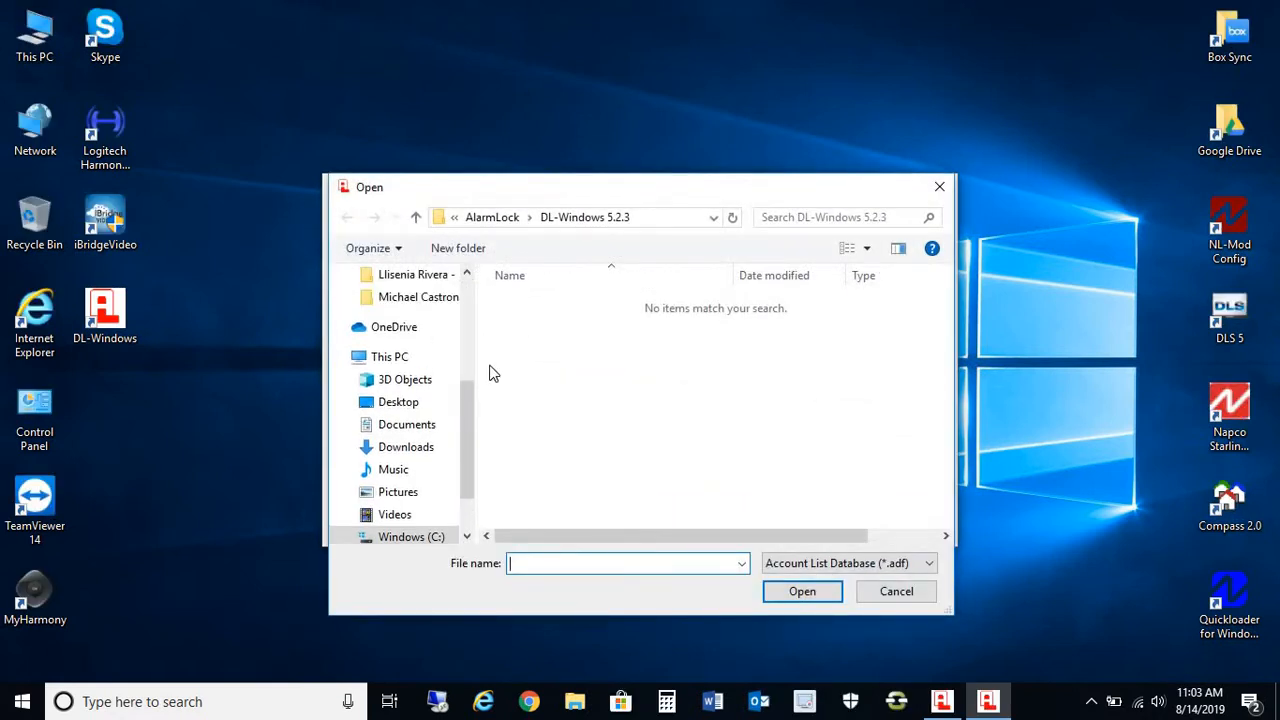
{"action": "scroll", "scroll_direction": "down", "scroll_amount": 3}
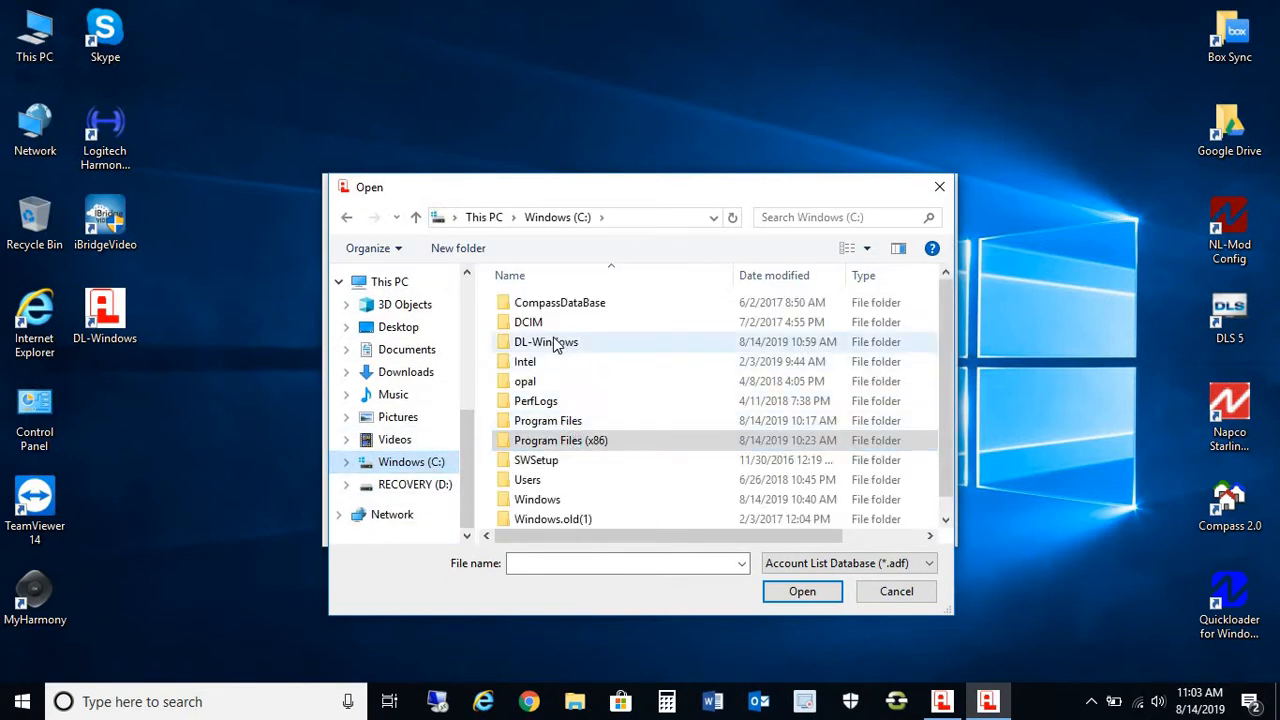
{"action": "double_click", "coordinate": [546, 342]}
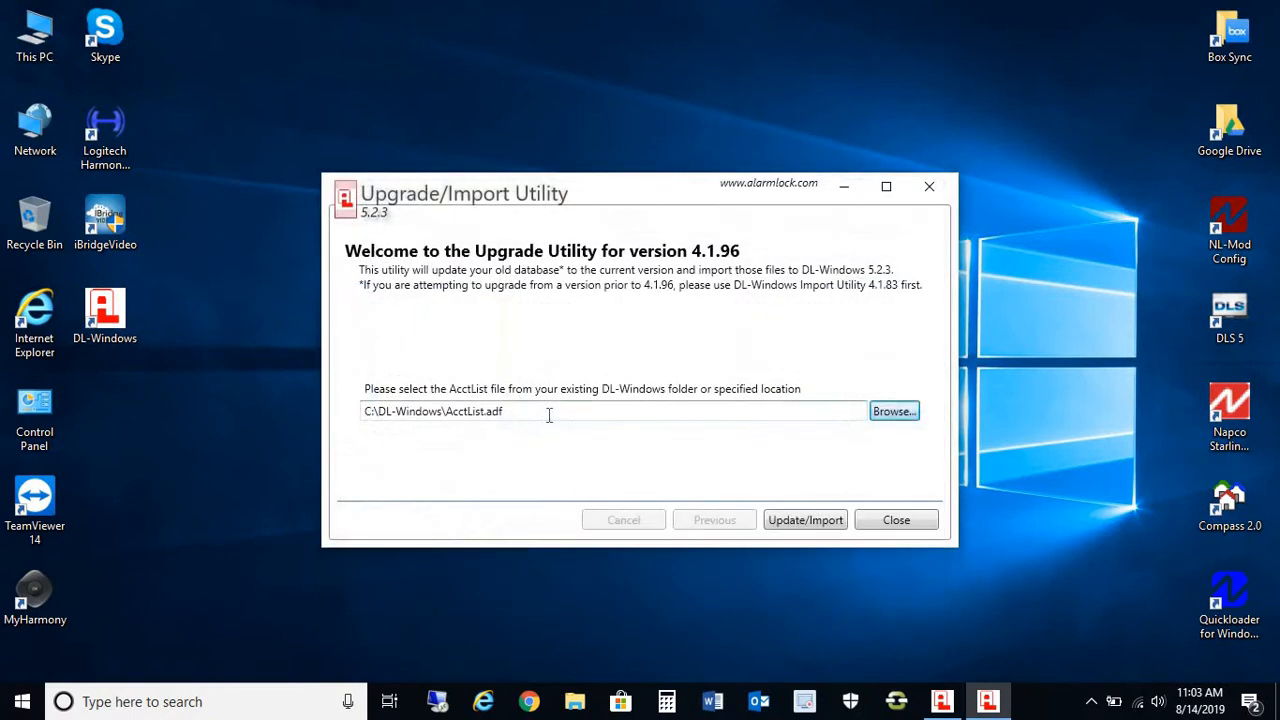
Run Update/Import, acknowledge the success message and close the utility
{"action": "left_click", "coordinate": [804, 520]}
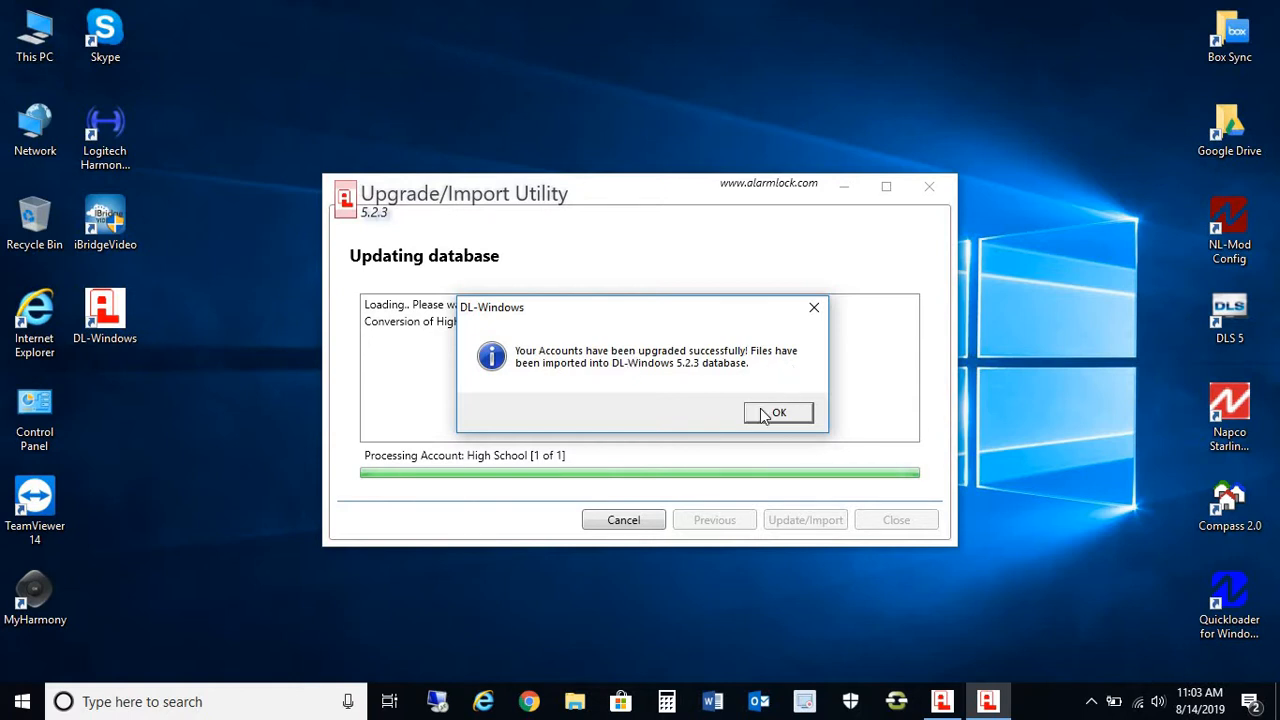
{"action": "left_click", "coordinate": [778, 412]}
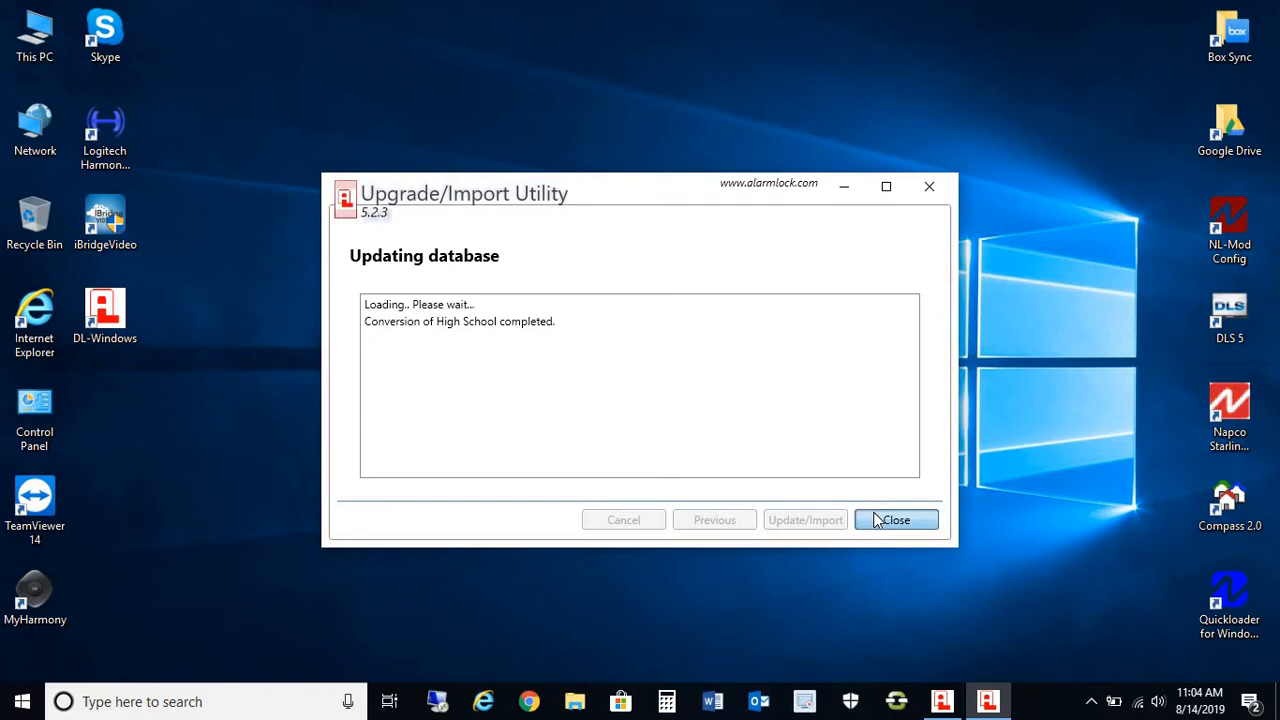
{"action": "left_click", "coordinate": [896, 520]}
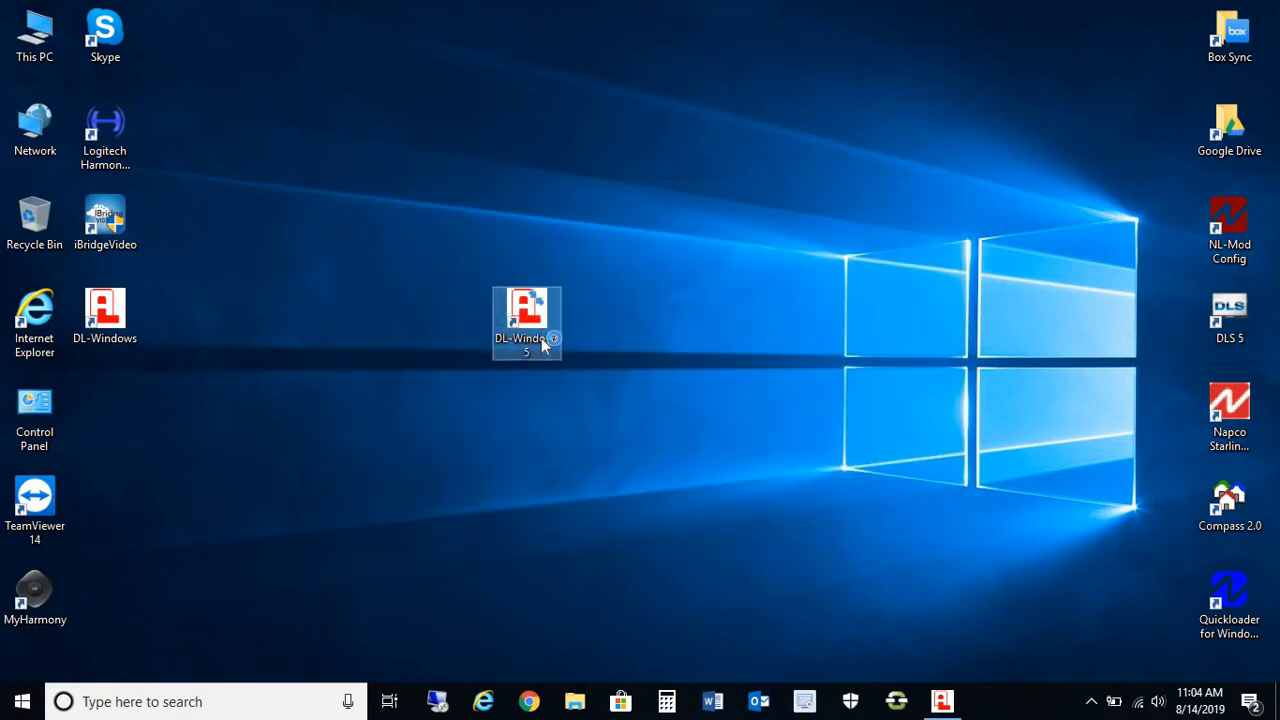
Log in as Administrator and expand High School to list its 15 lock profiles beside College Campus
{"action": "double_click", "coordinate": [528, 316]}
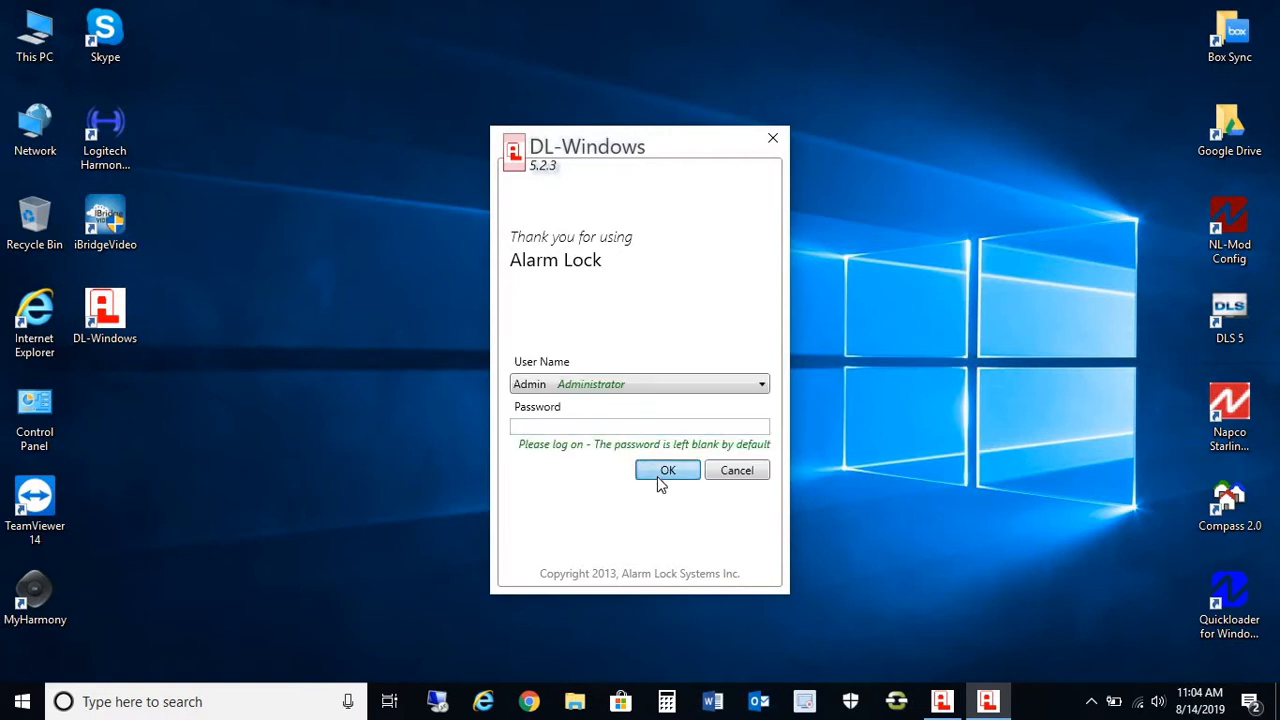
{"action": "left_click", "coordinate": [668, 470]}
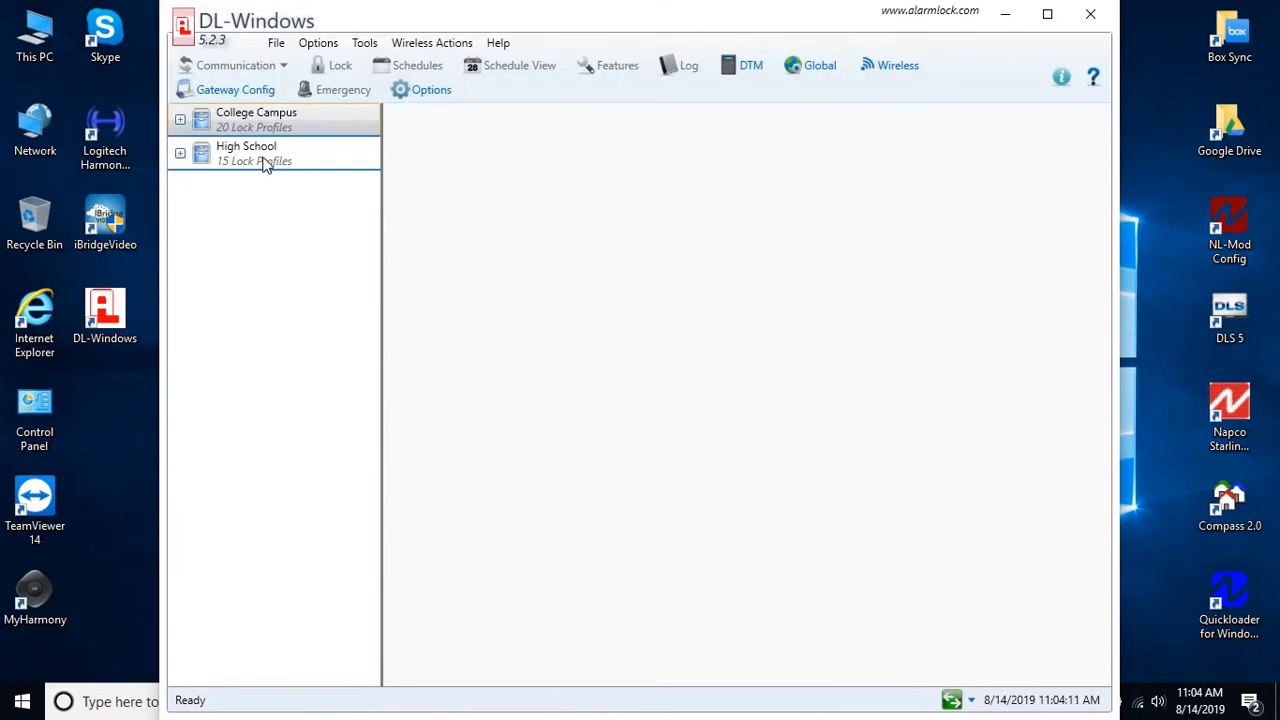
{"action": "left_click", "coordinate": [180, 152]}
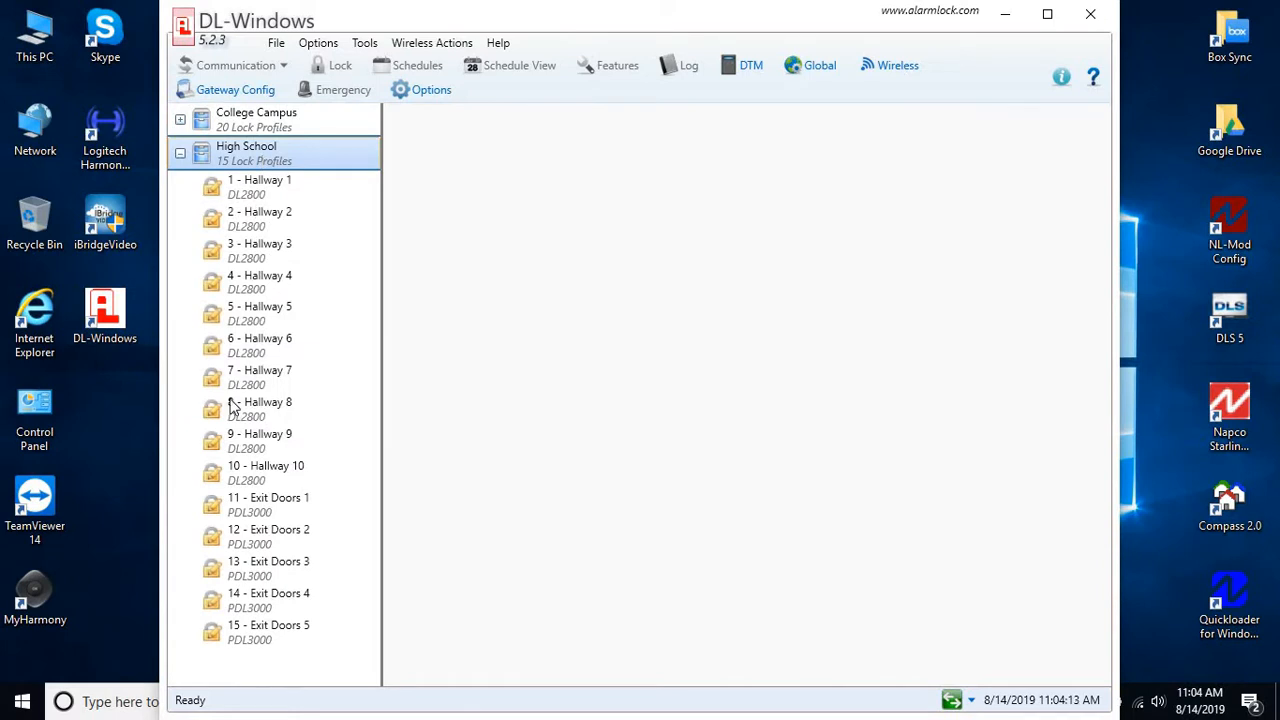
{"action": "mouse_move", "coordinate": [392, 414]}
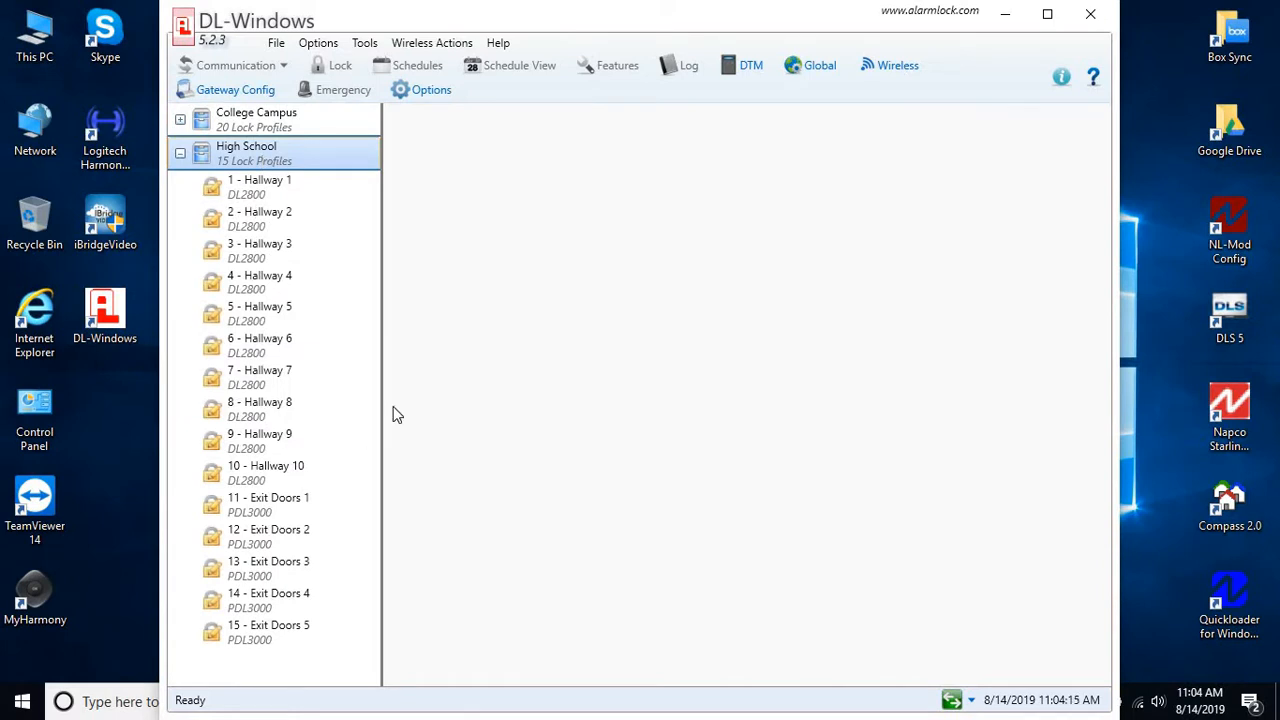